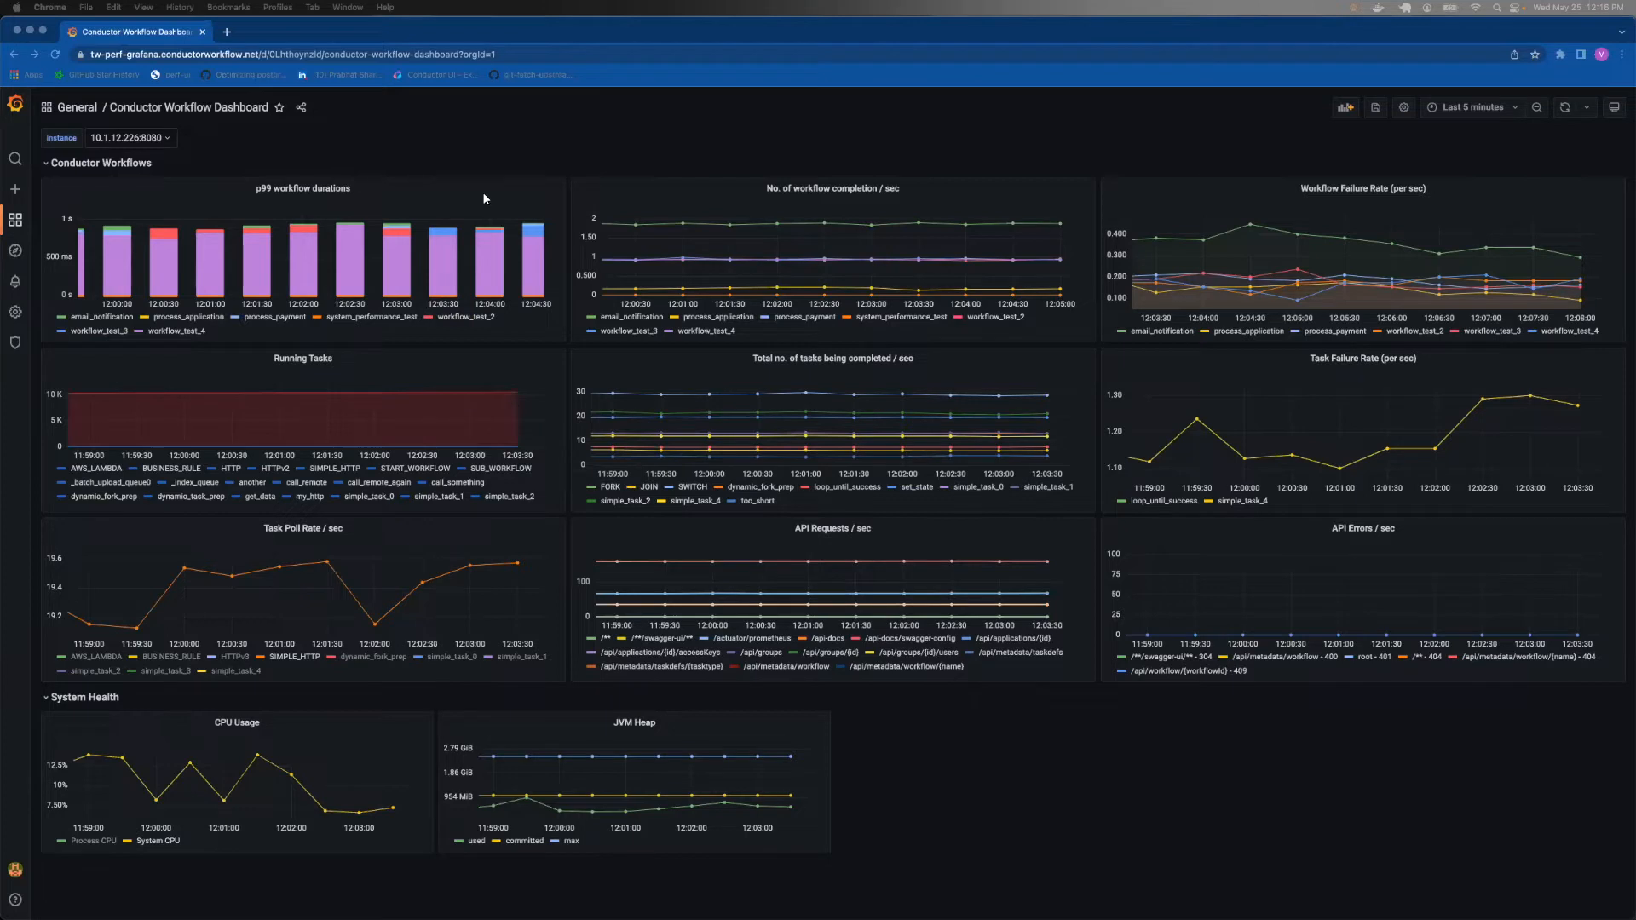
mouse_move(265, 883)
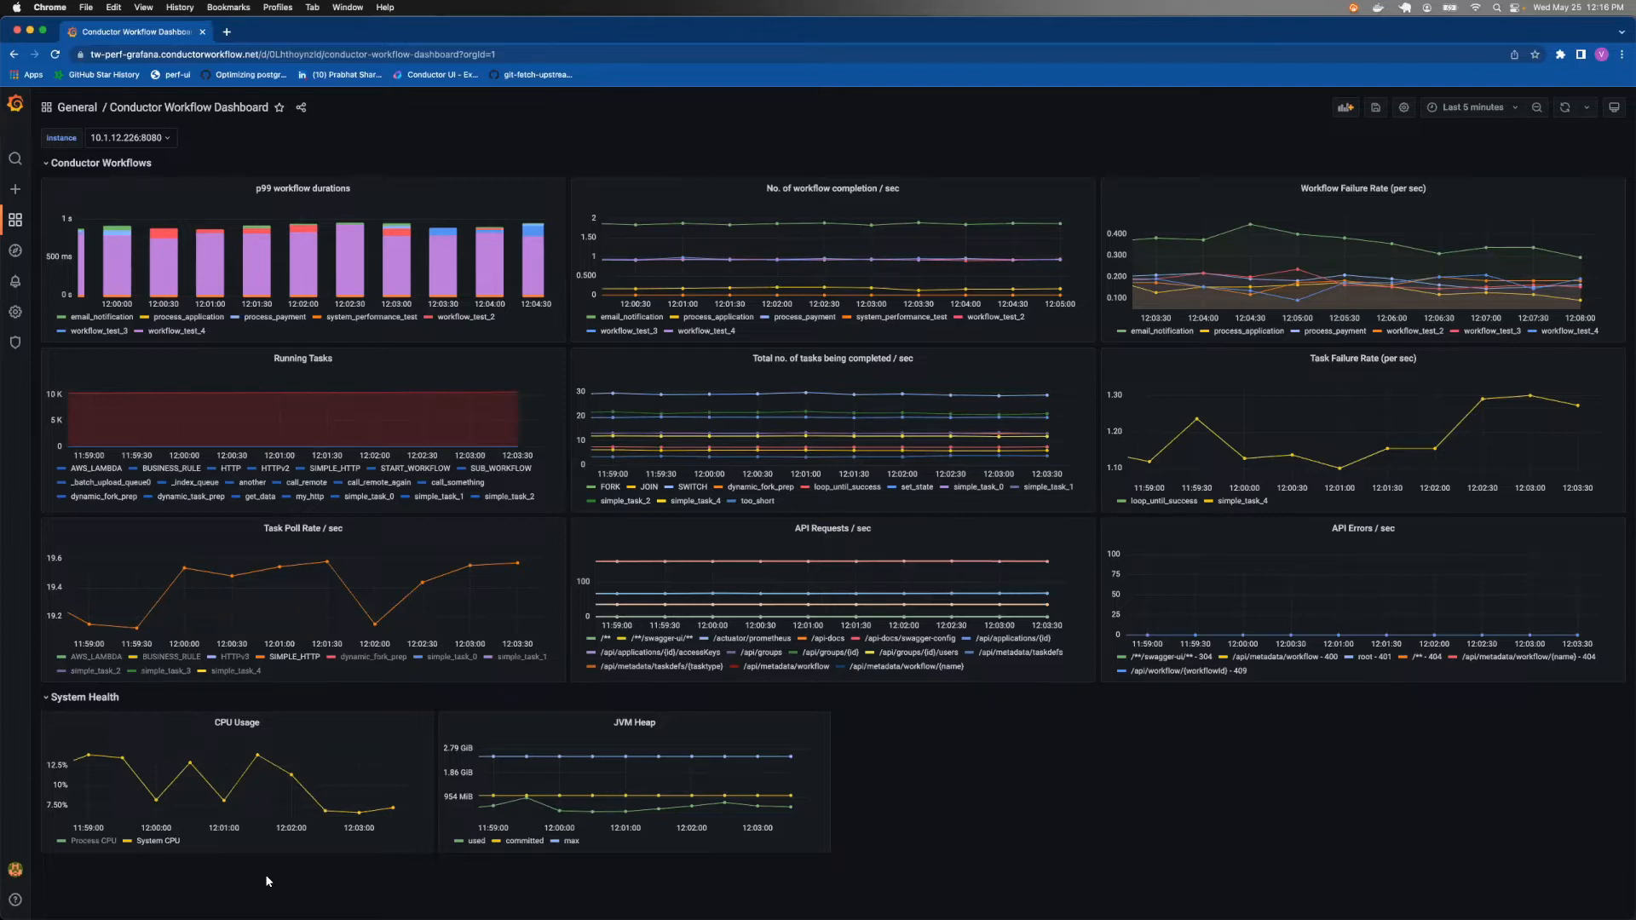
mouse_move(337, 801)
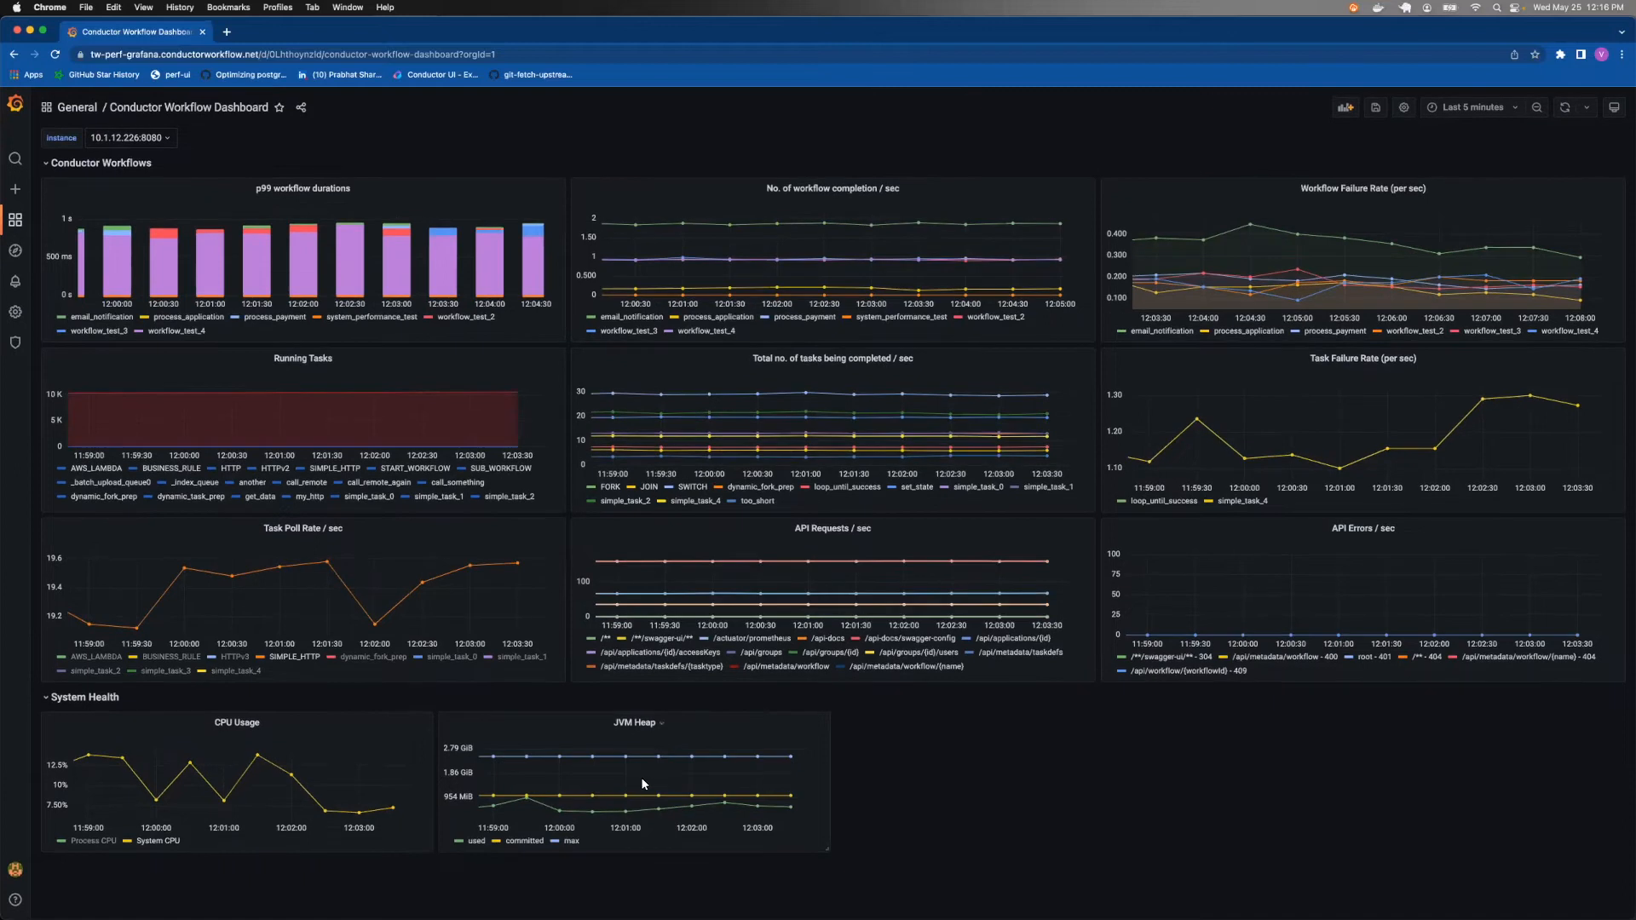
mouse_move(645, 819)
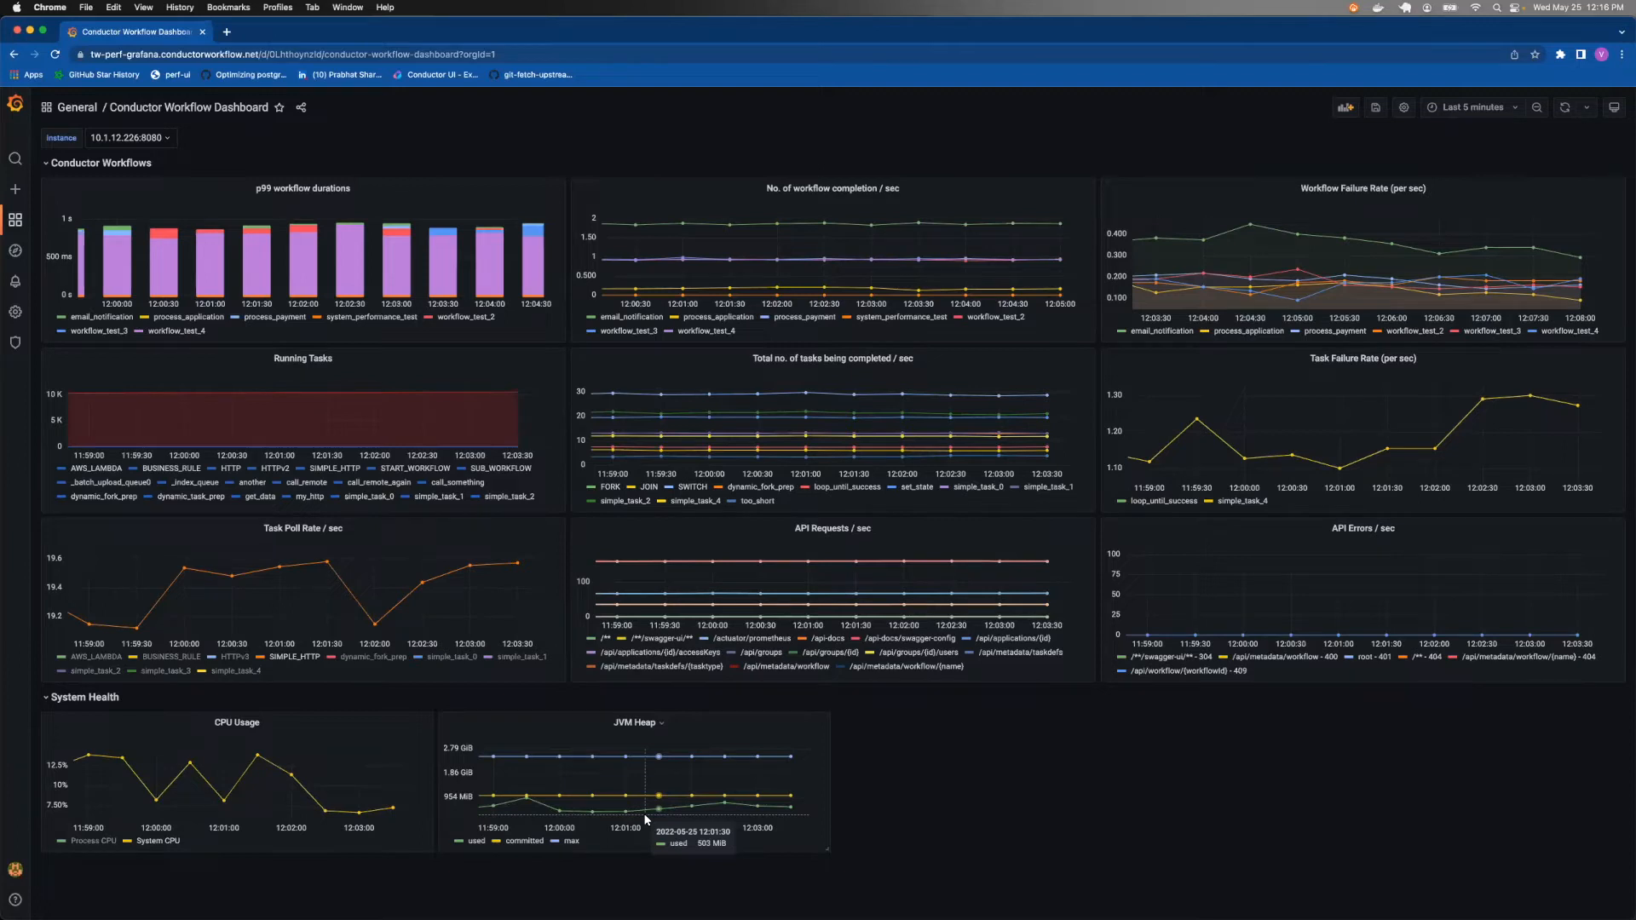
mouse_move(144, 725)
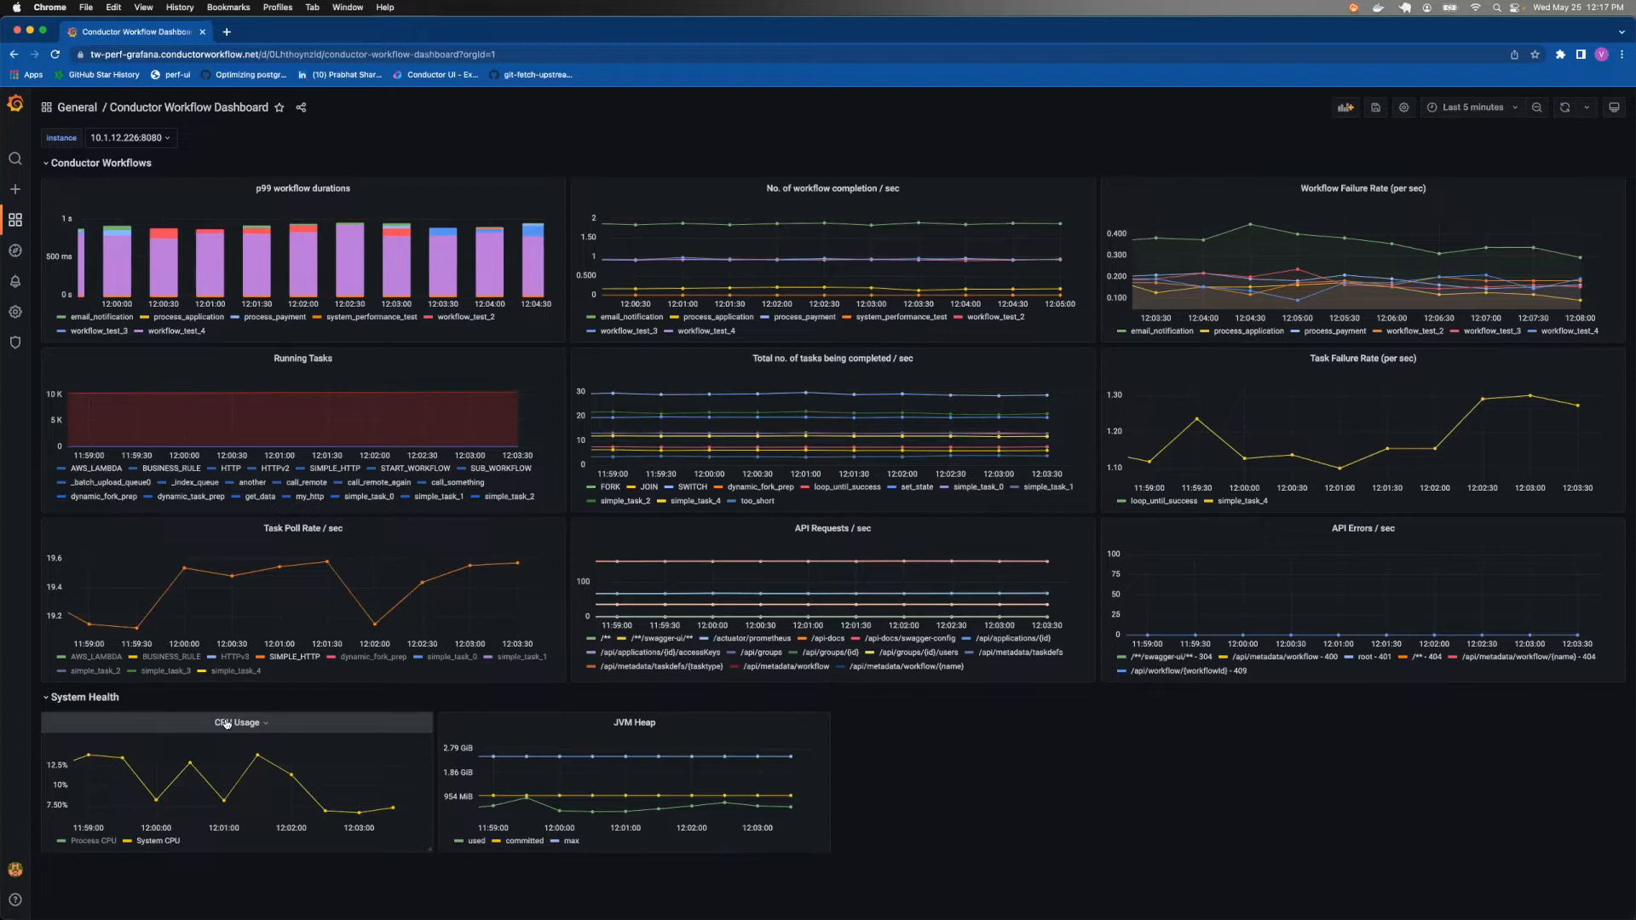
Step: Collapse the System Health row on the Conductor Workflow Dashboard
left_click(83, 697)
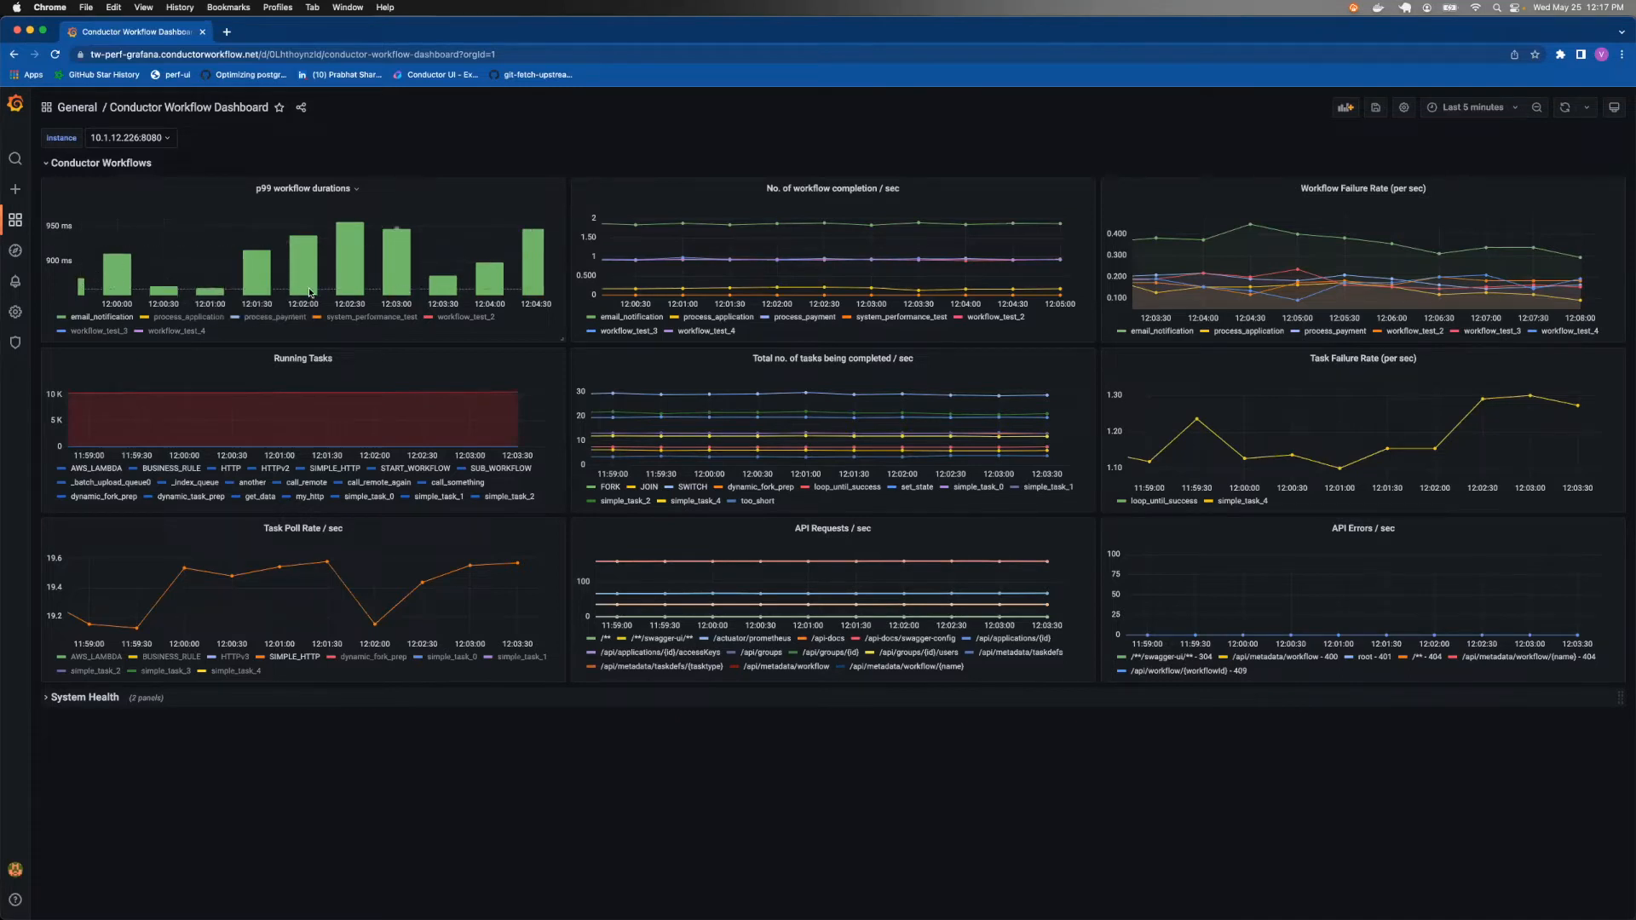
mouse_move(256, 273)
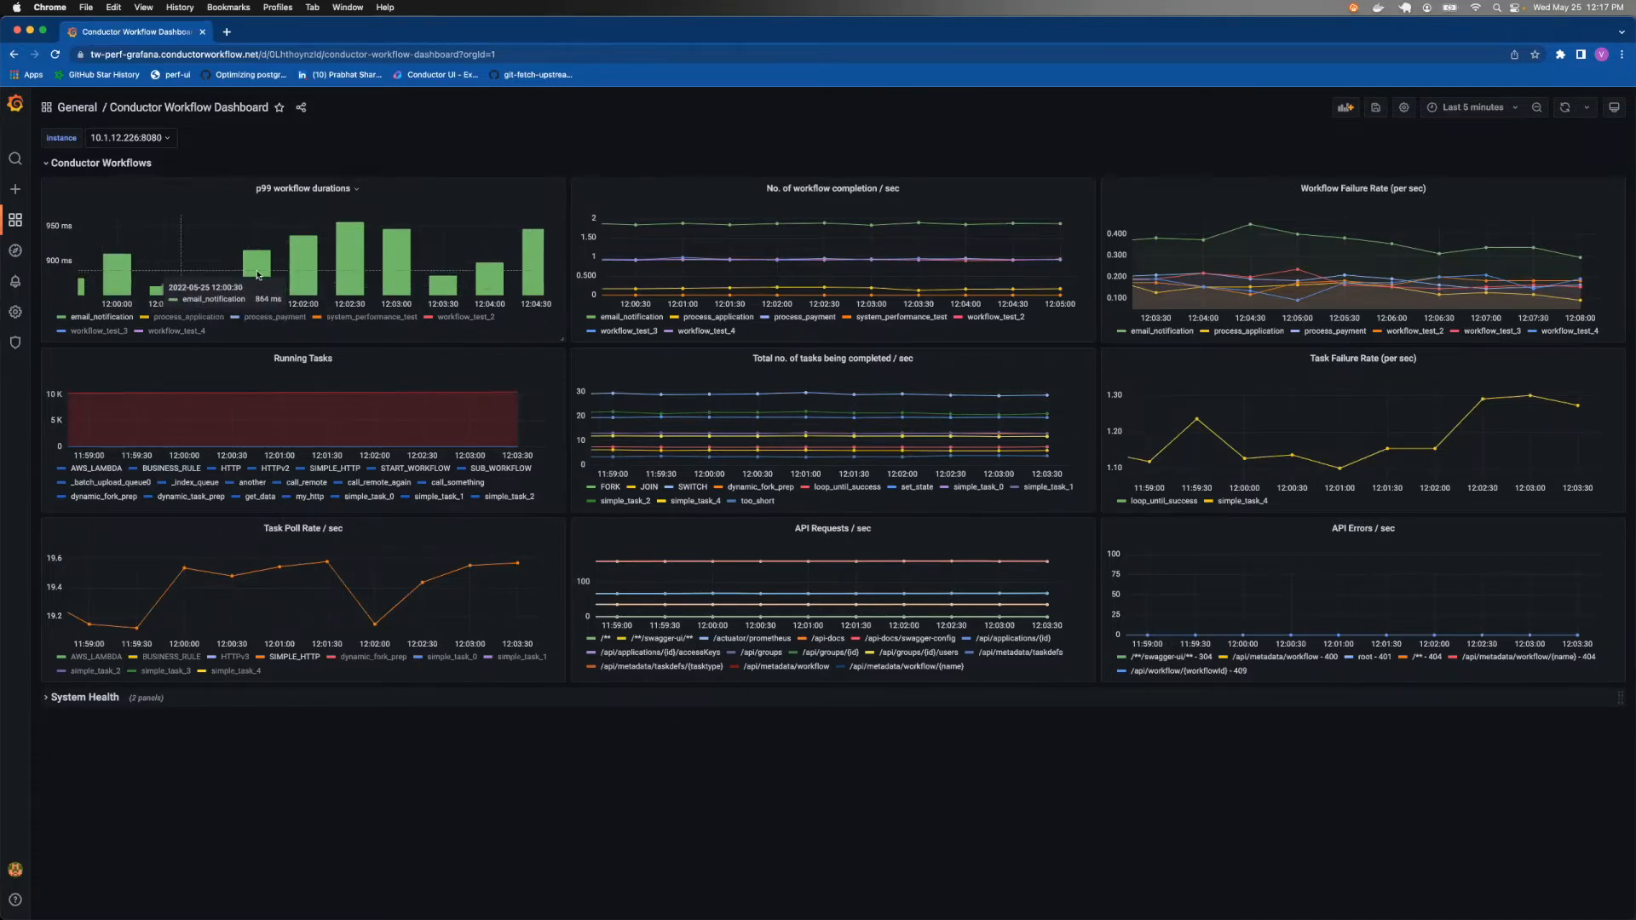
mouse_move(456, 283)
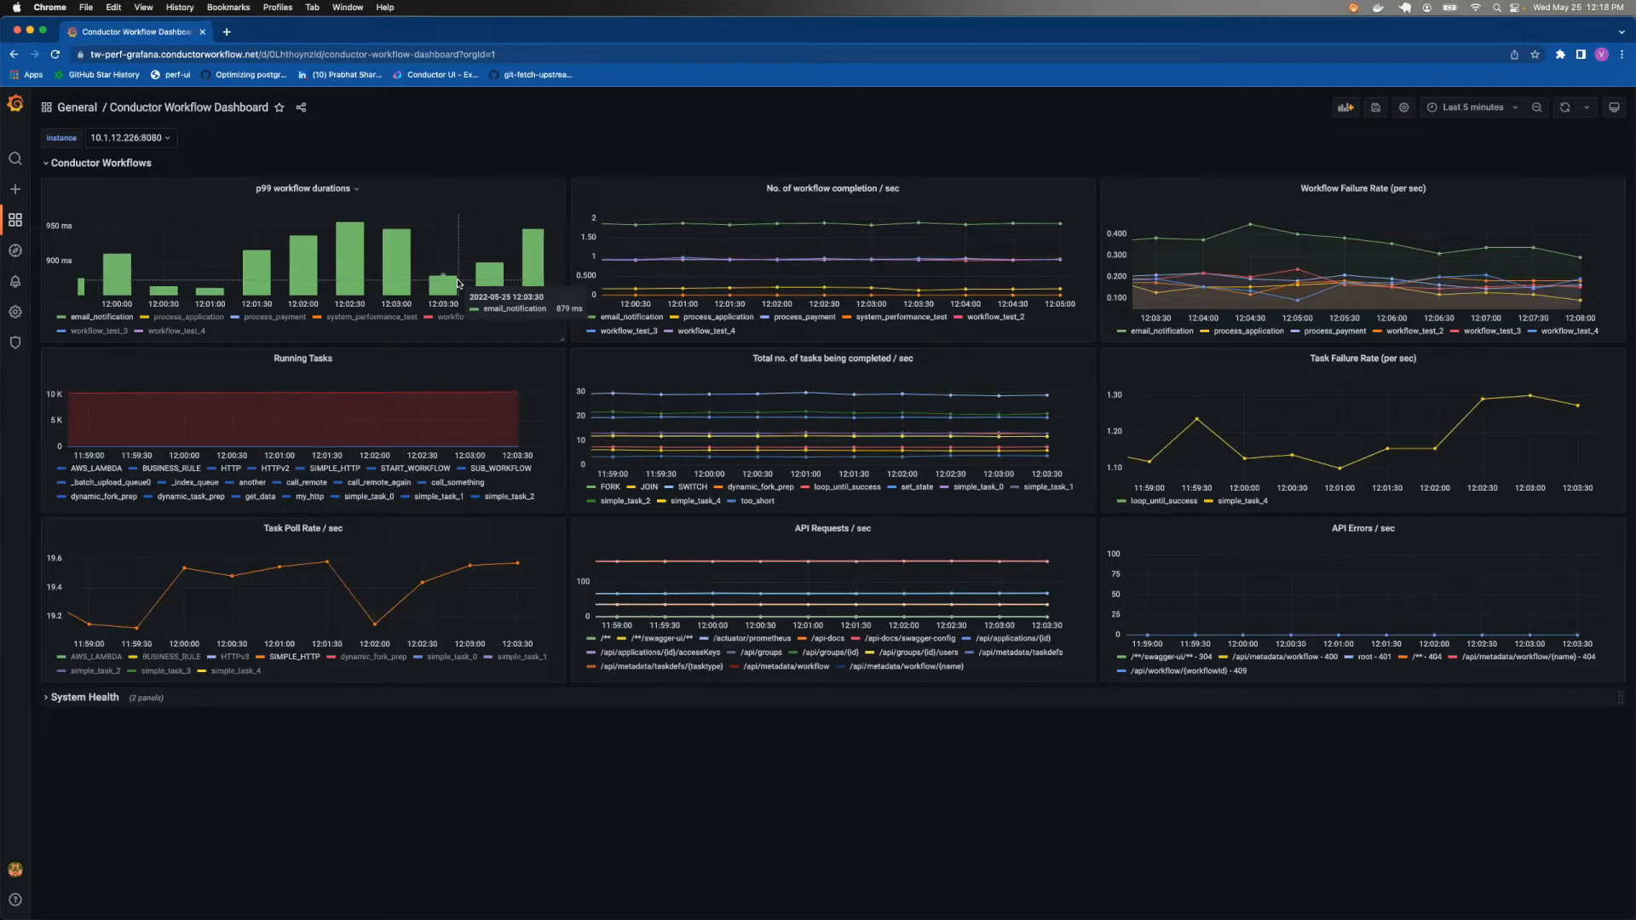
mouse_move(428, 311)
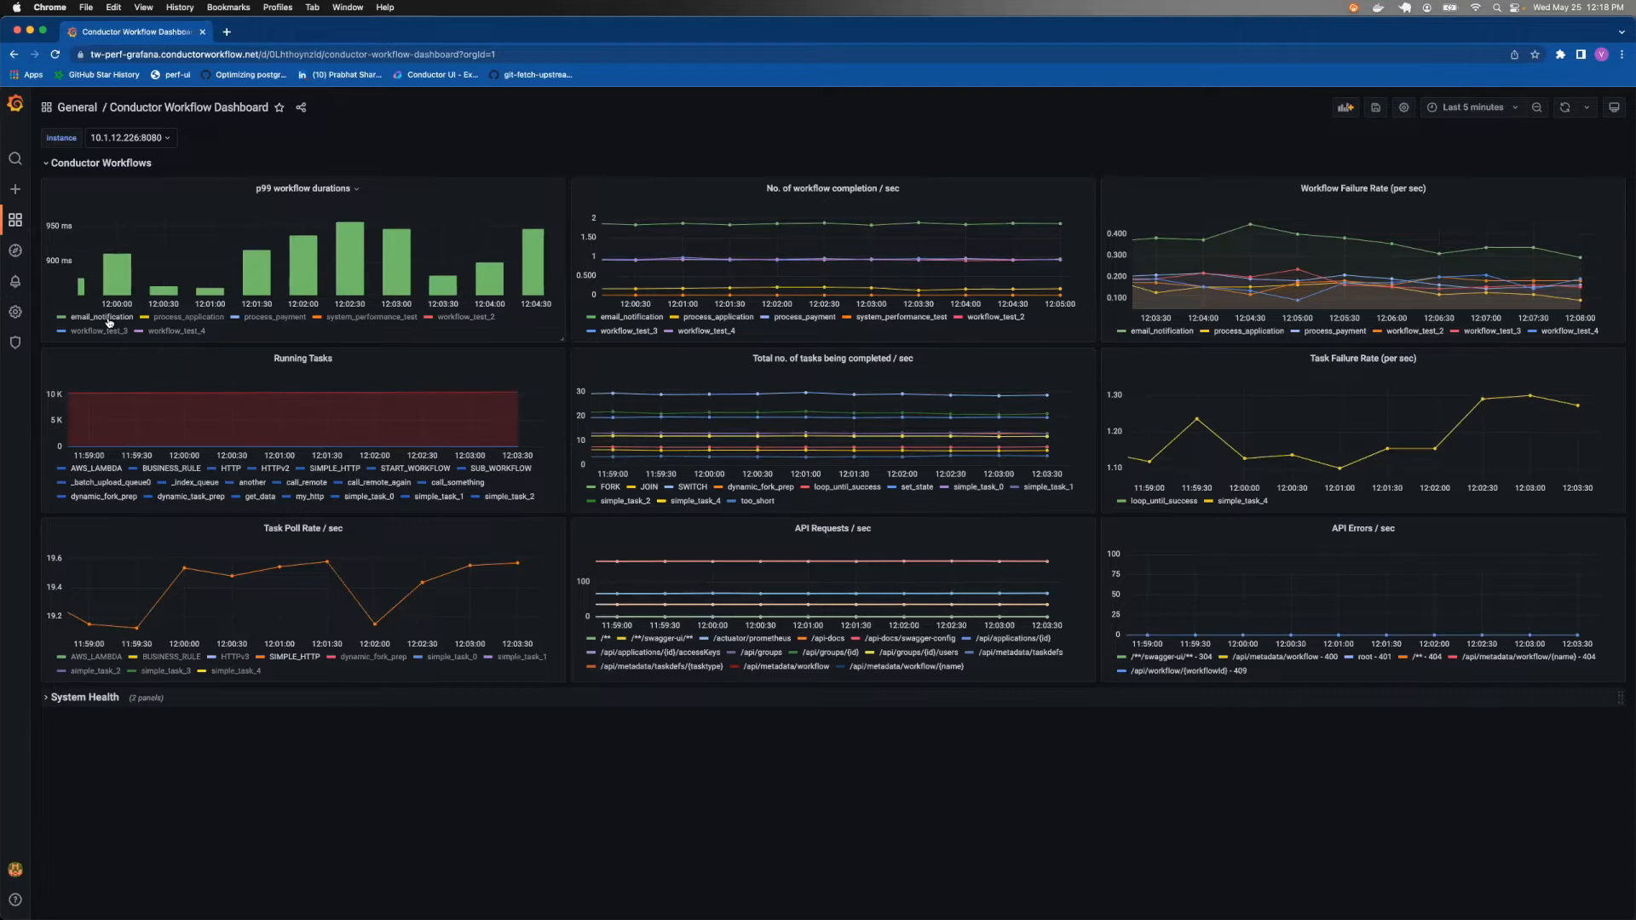
mouse_move(195, 318)
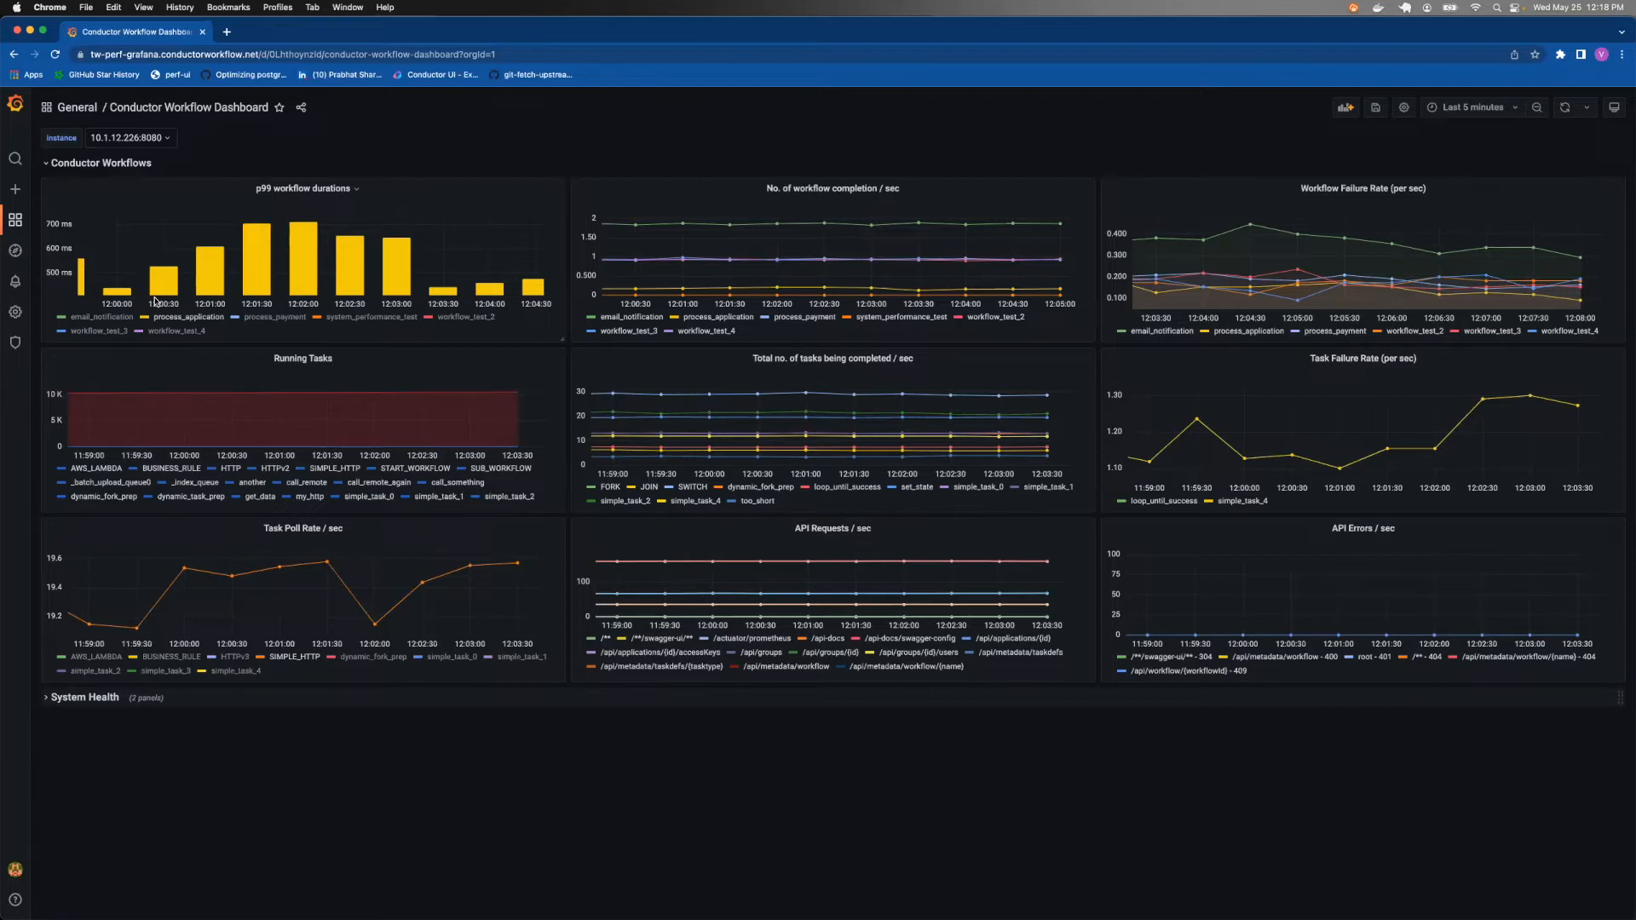
mouse_move(622, 127)
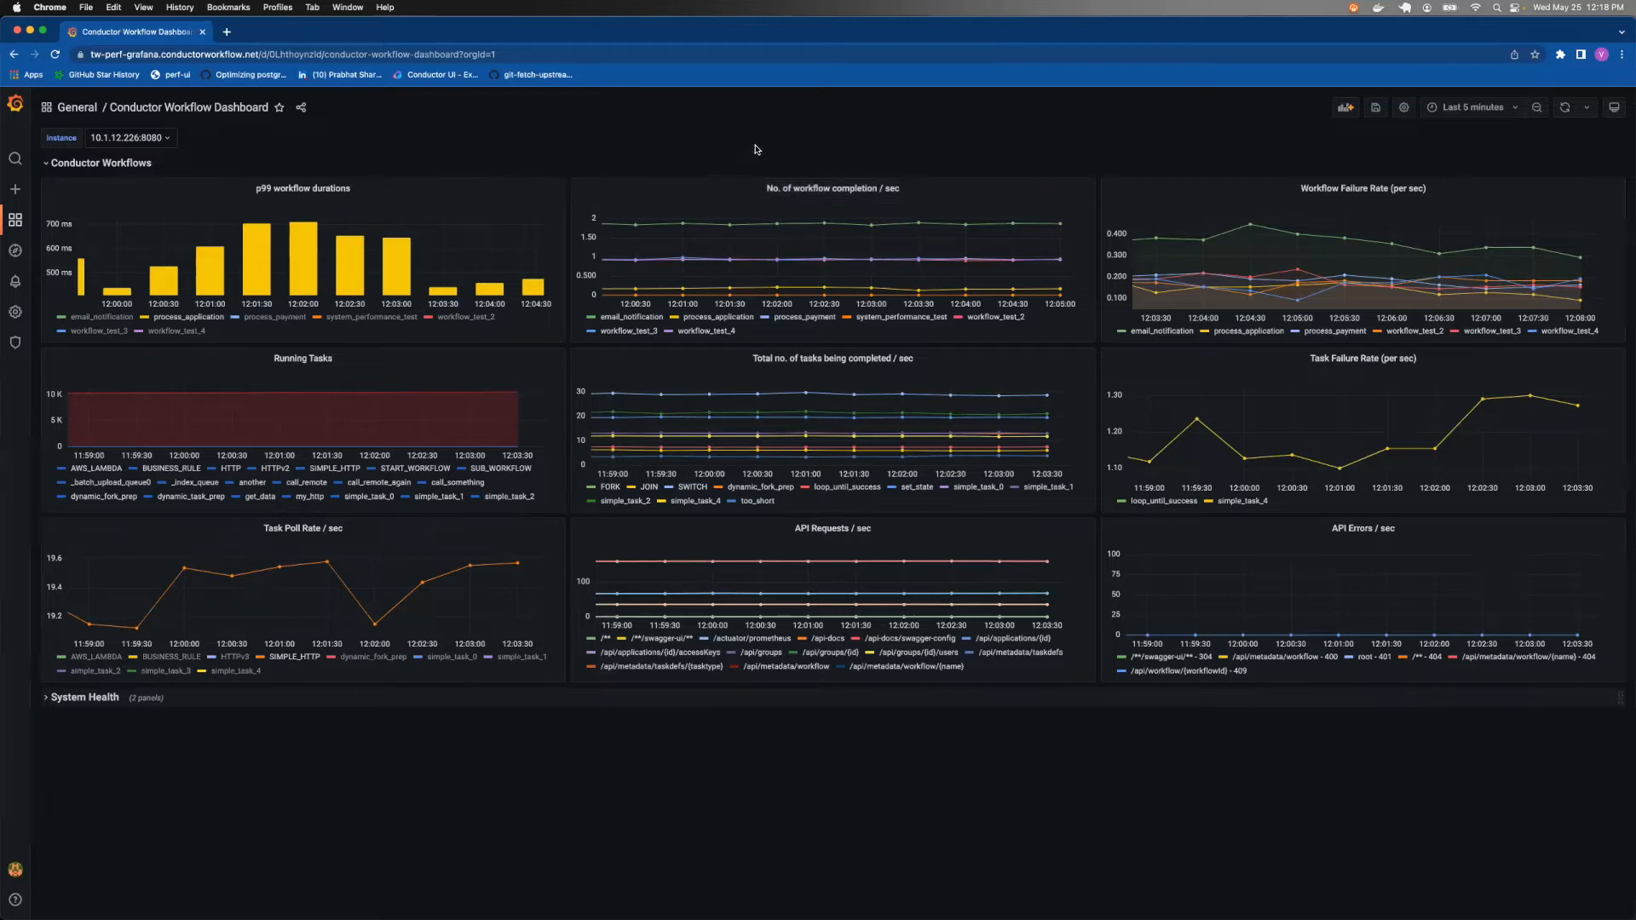
mouse_move(737, 258)
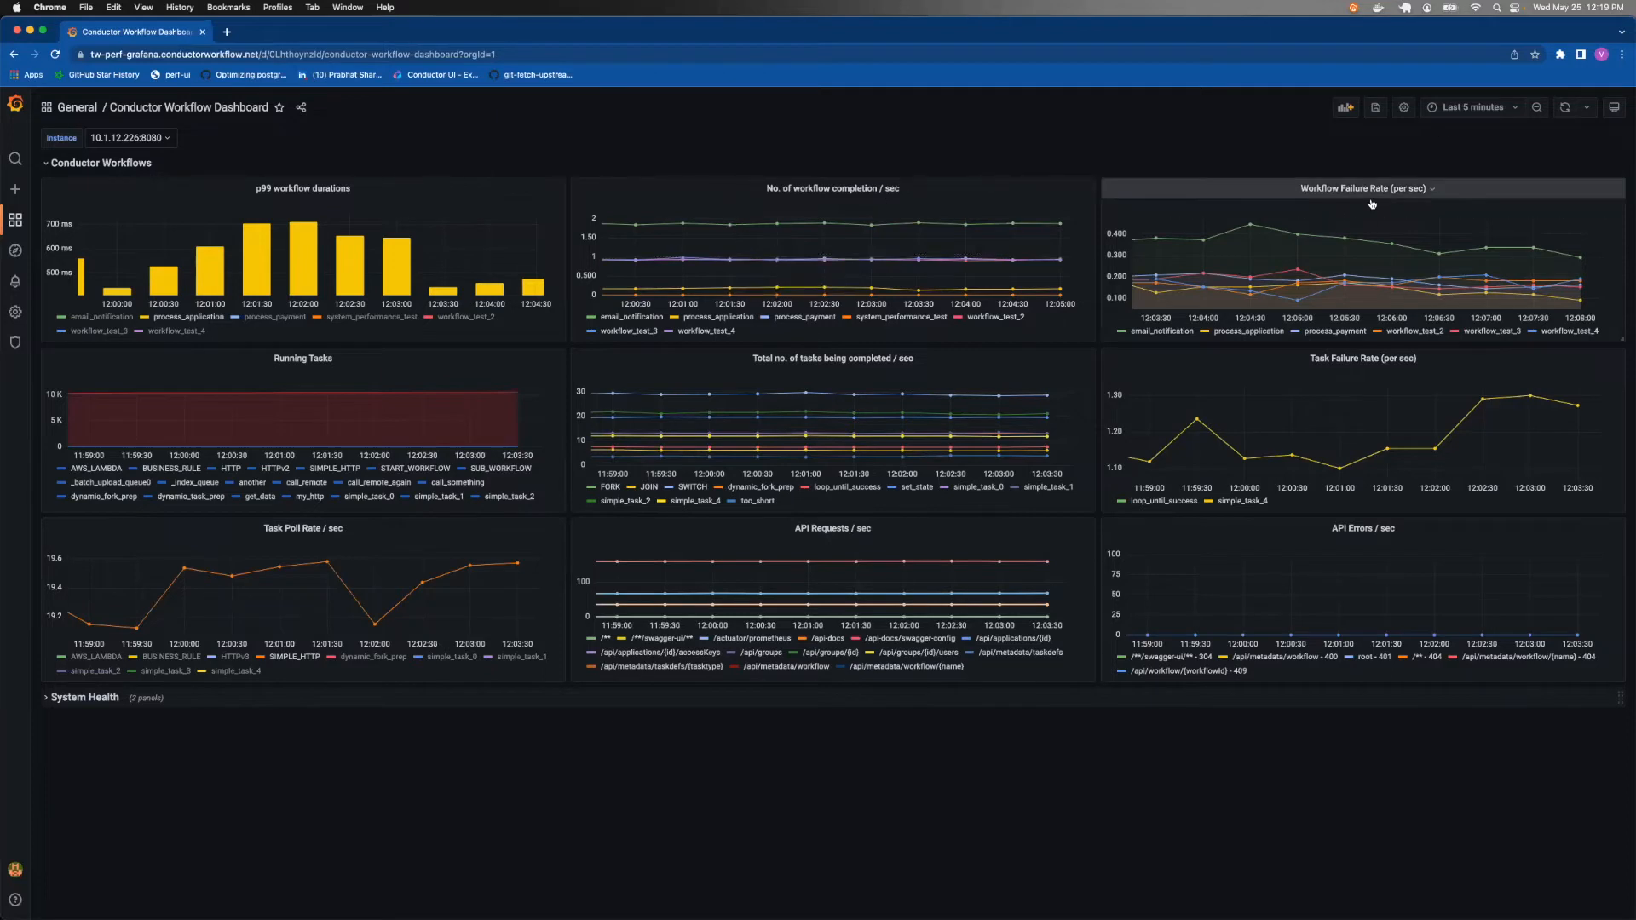
Step: View Workflow Failure Rate full-screen, isolating email_notification, then process_application
left_click(1431, 187)
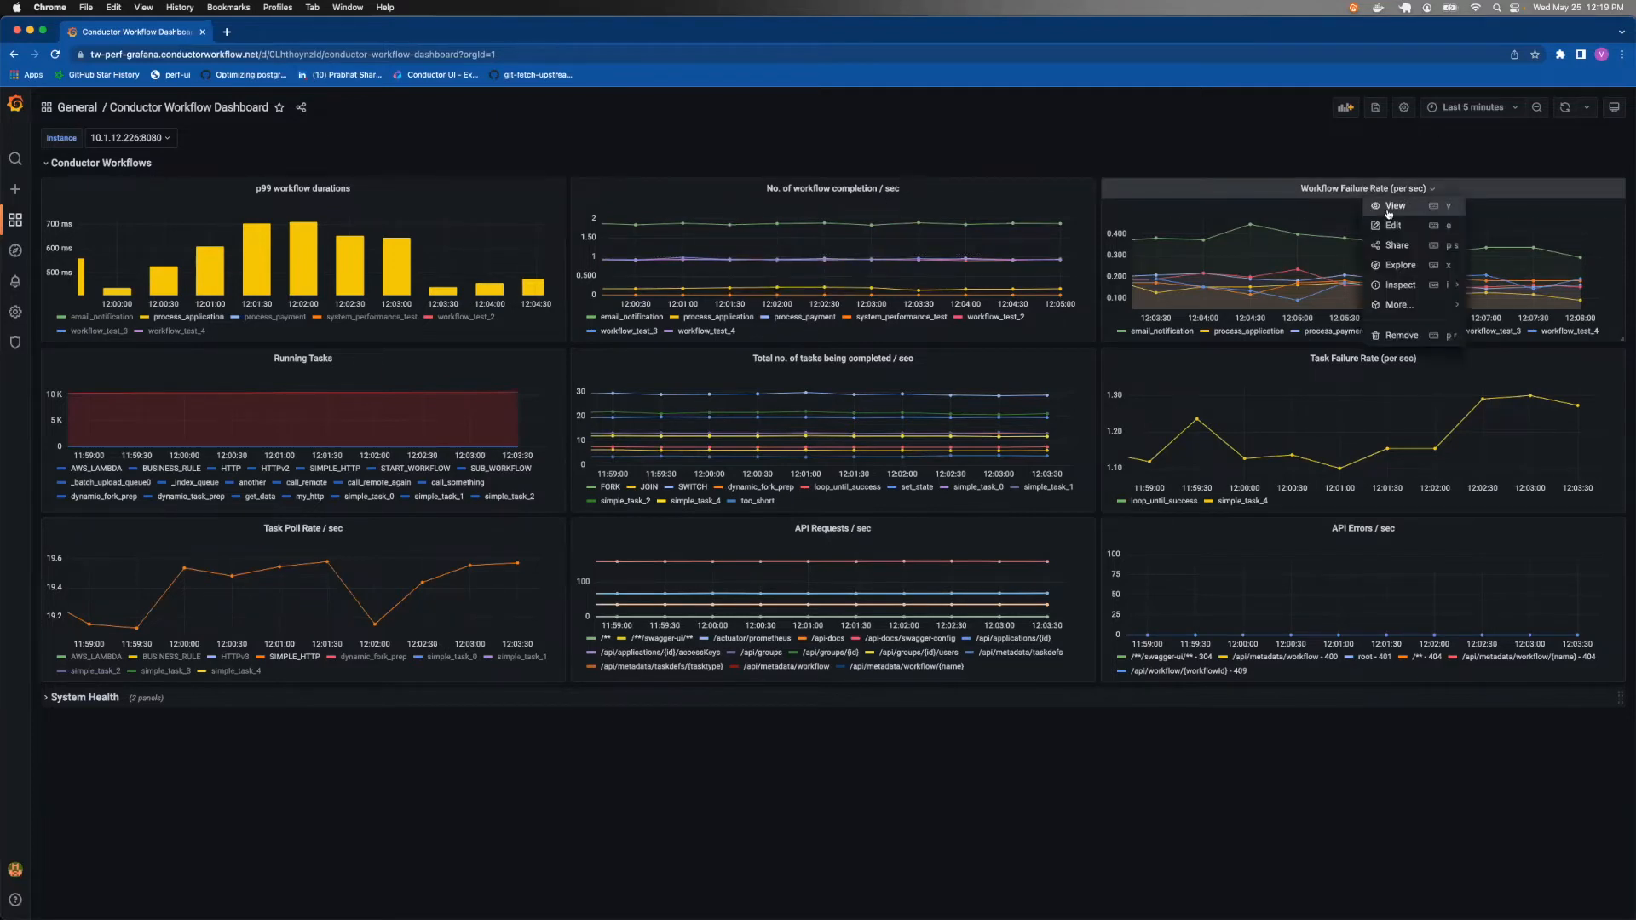
left_click(1396, 206)
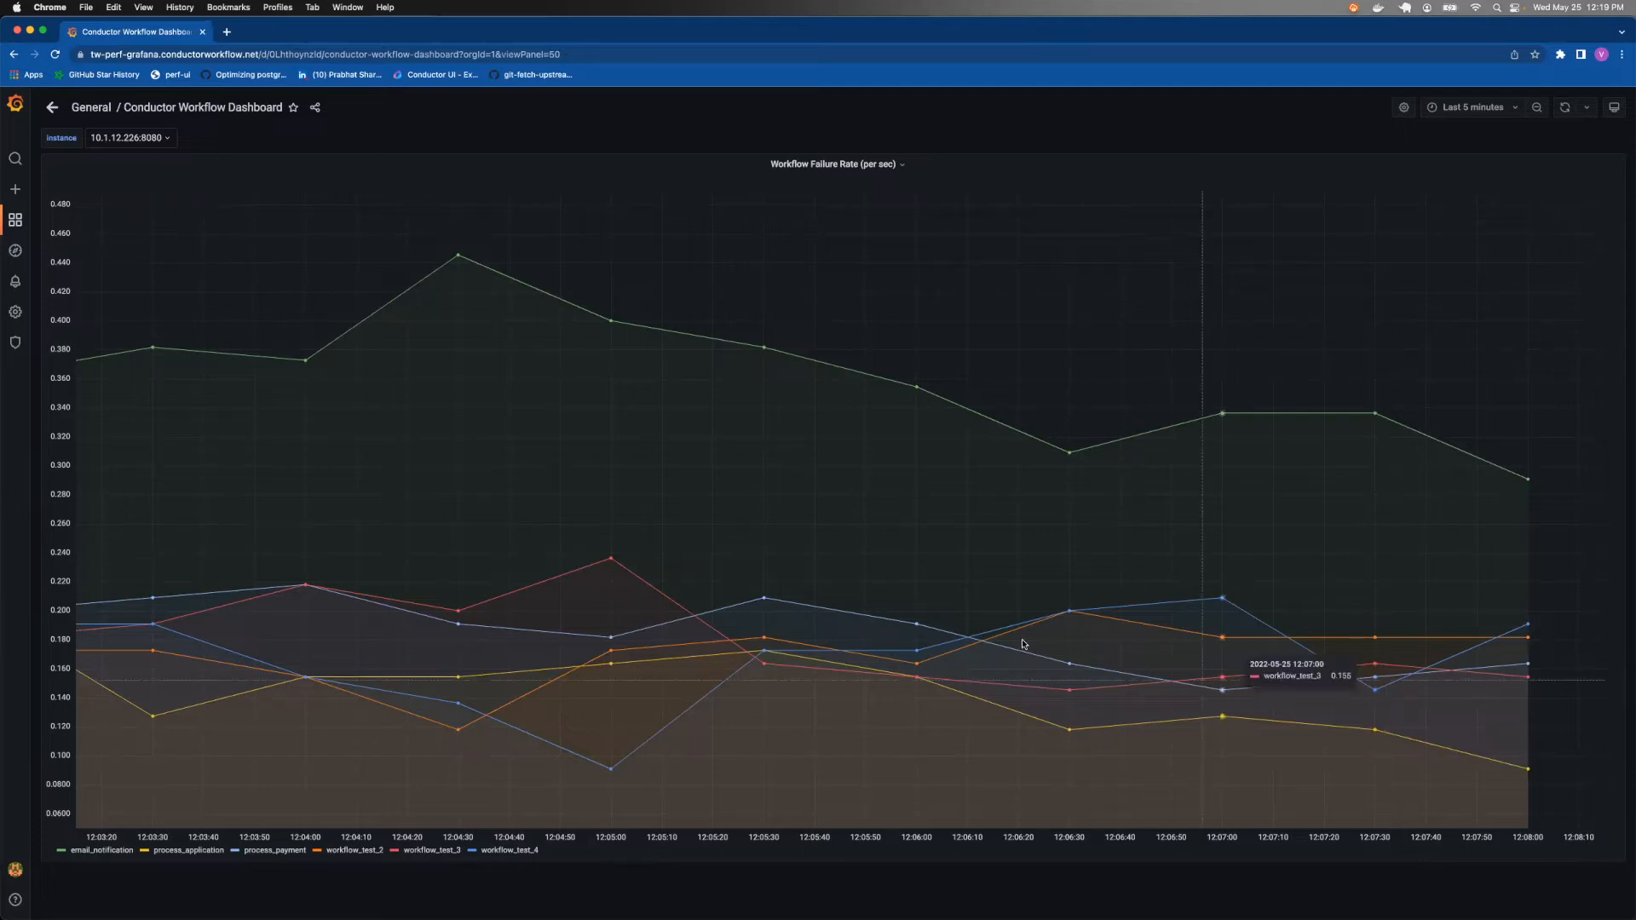
left_click(101, 850)
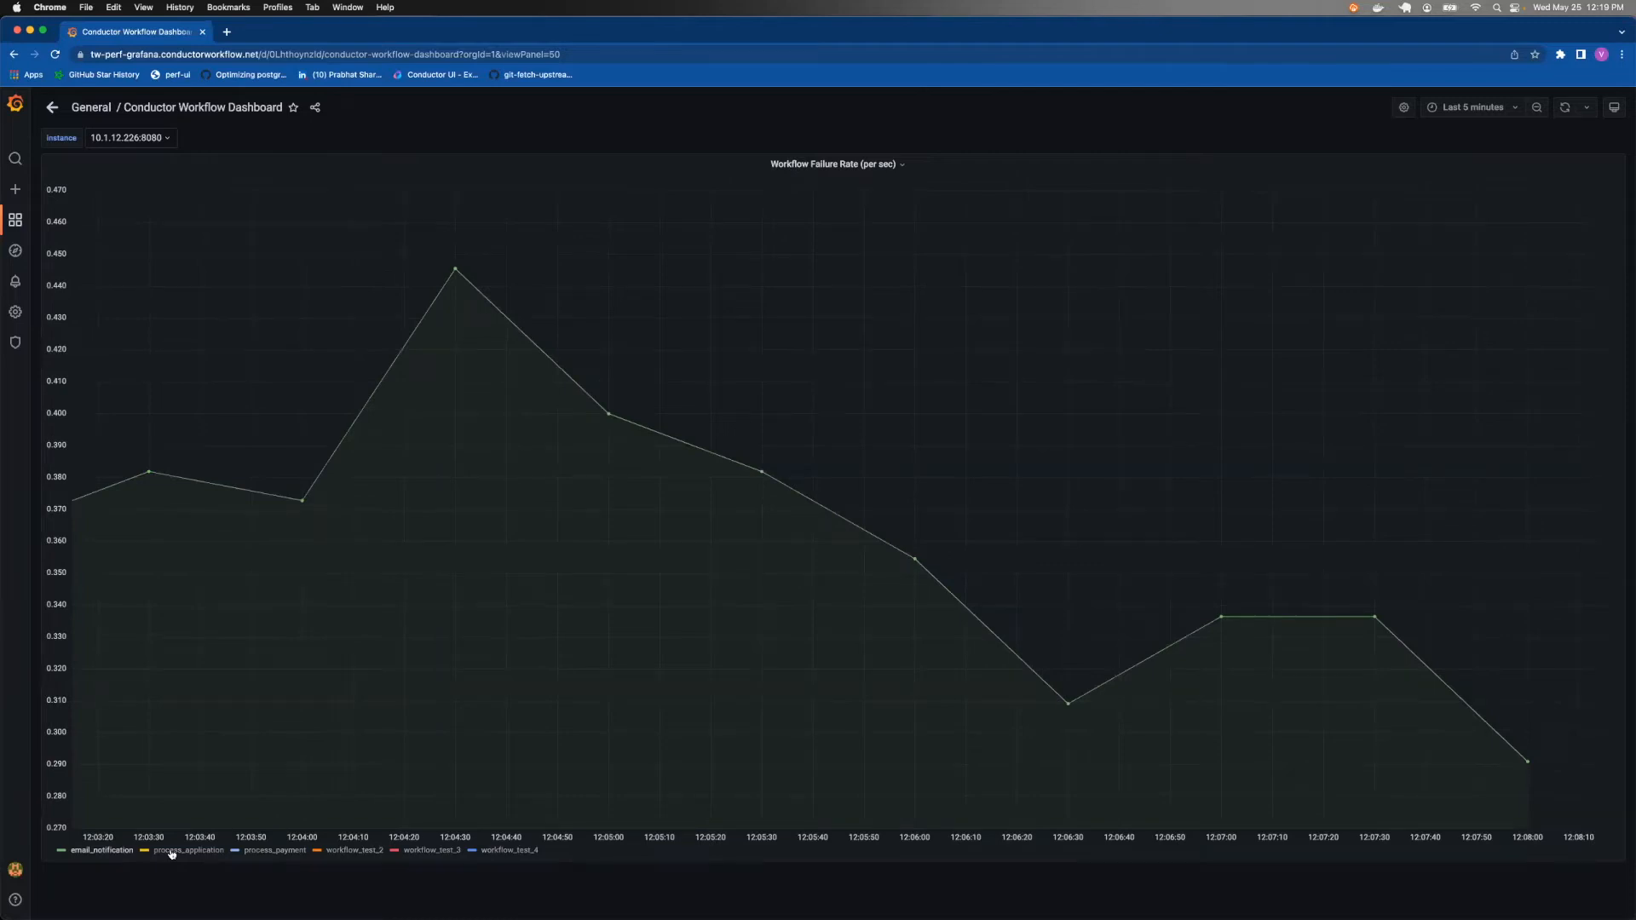
left_click(190, 851)
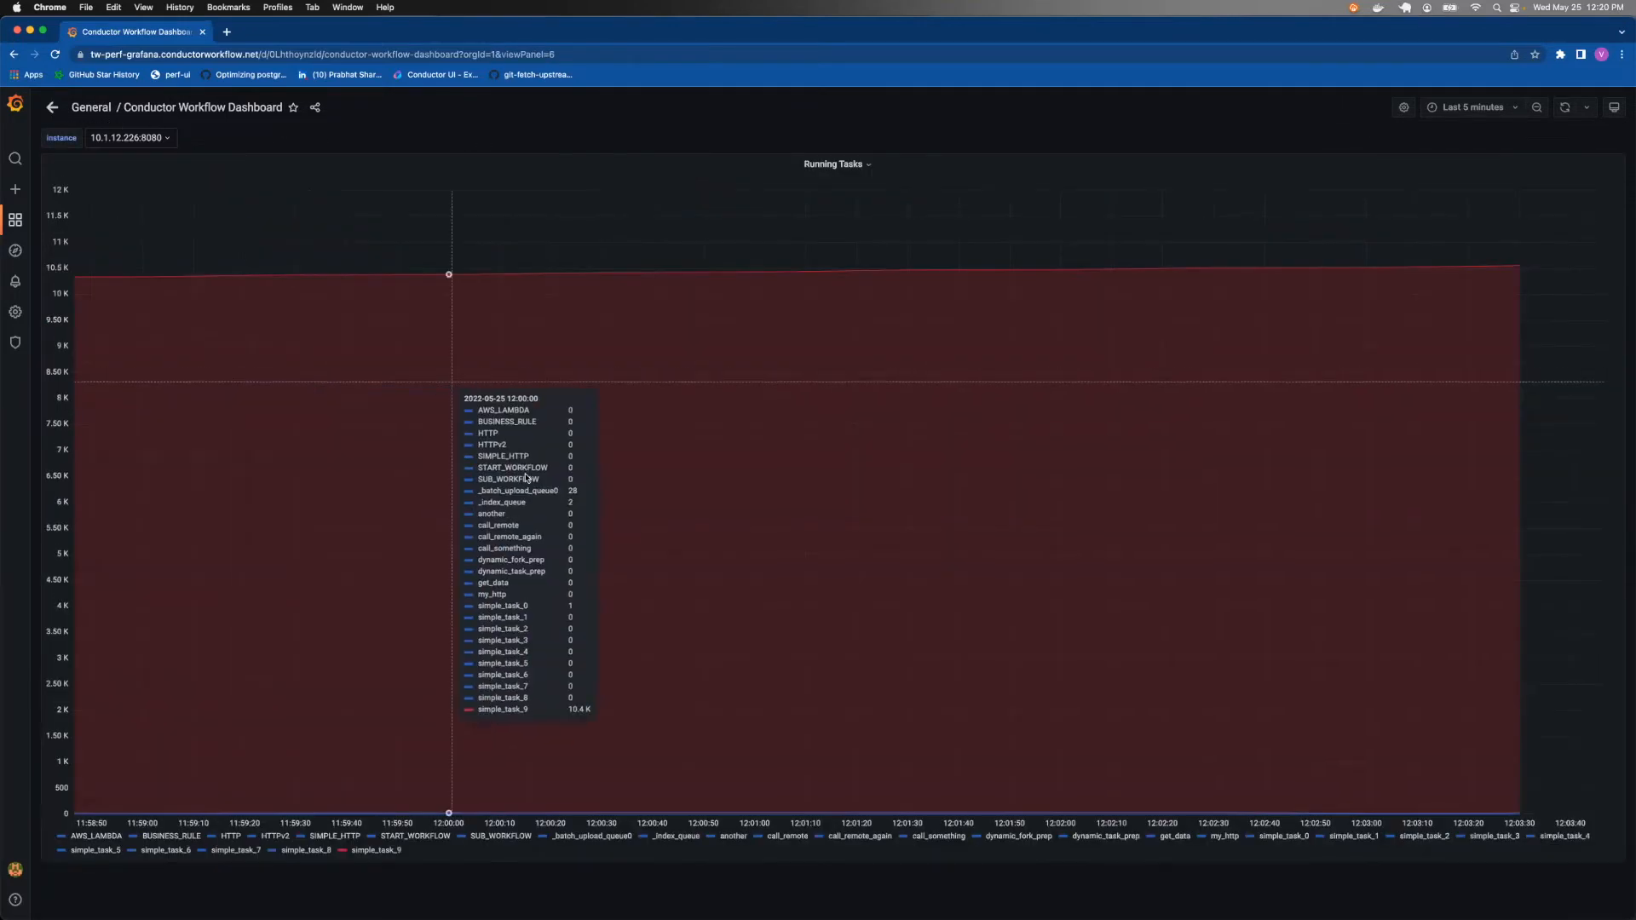
mouse_move(531, 840)
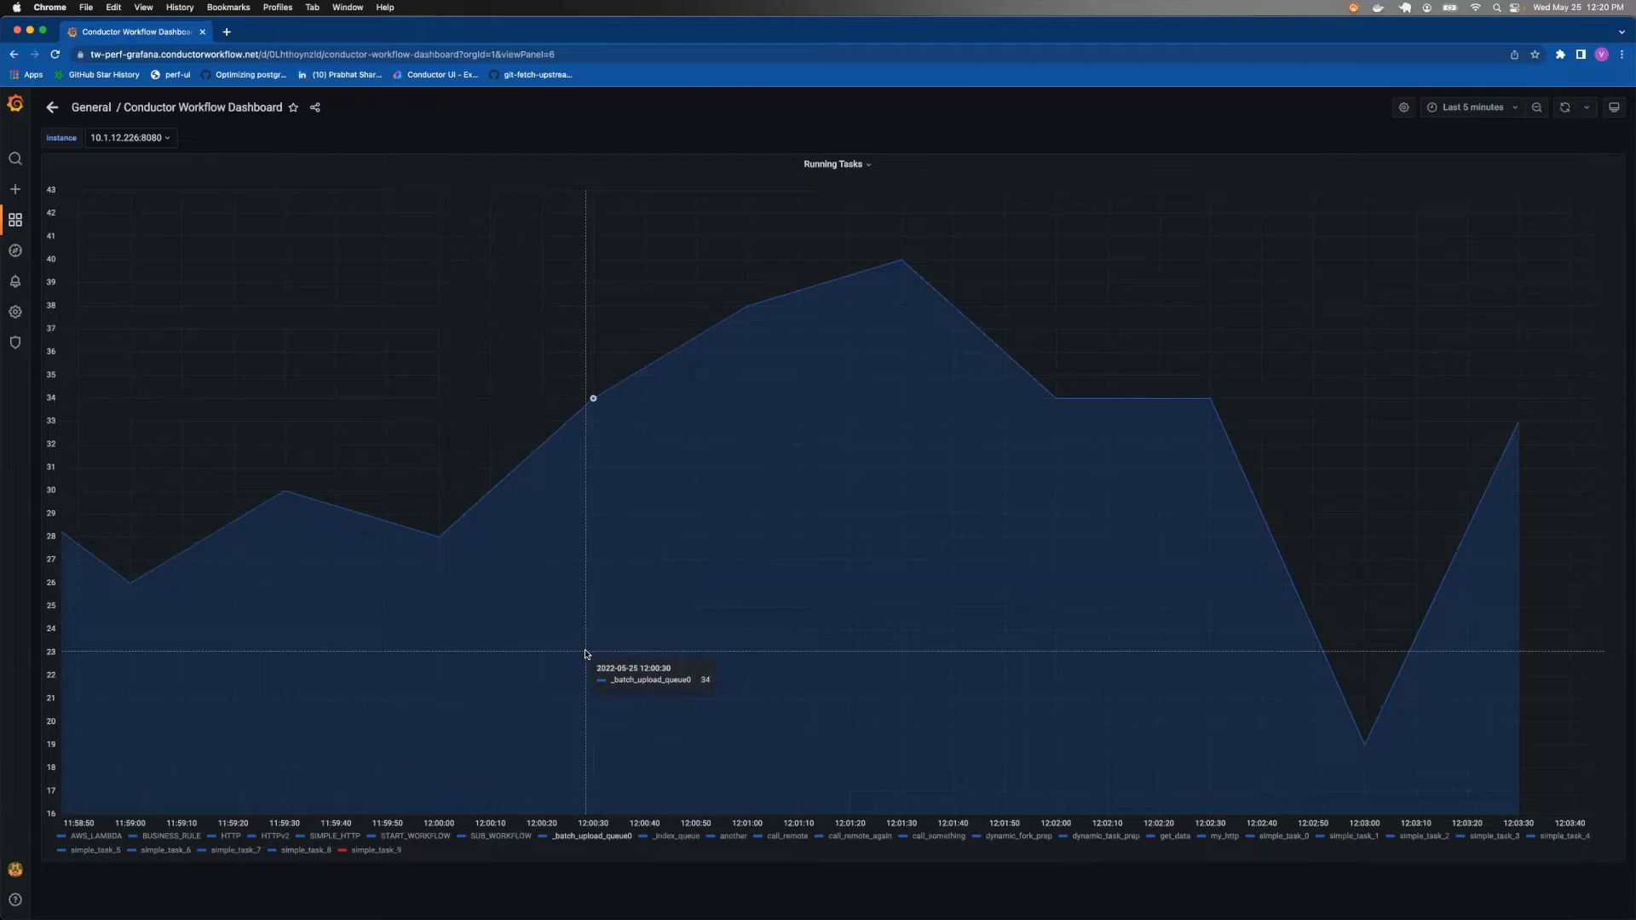
mouse_move(61, 536)
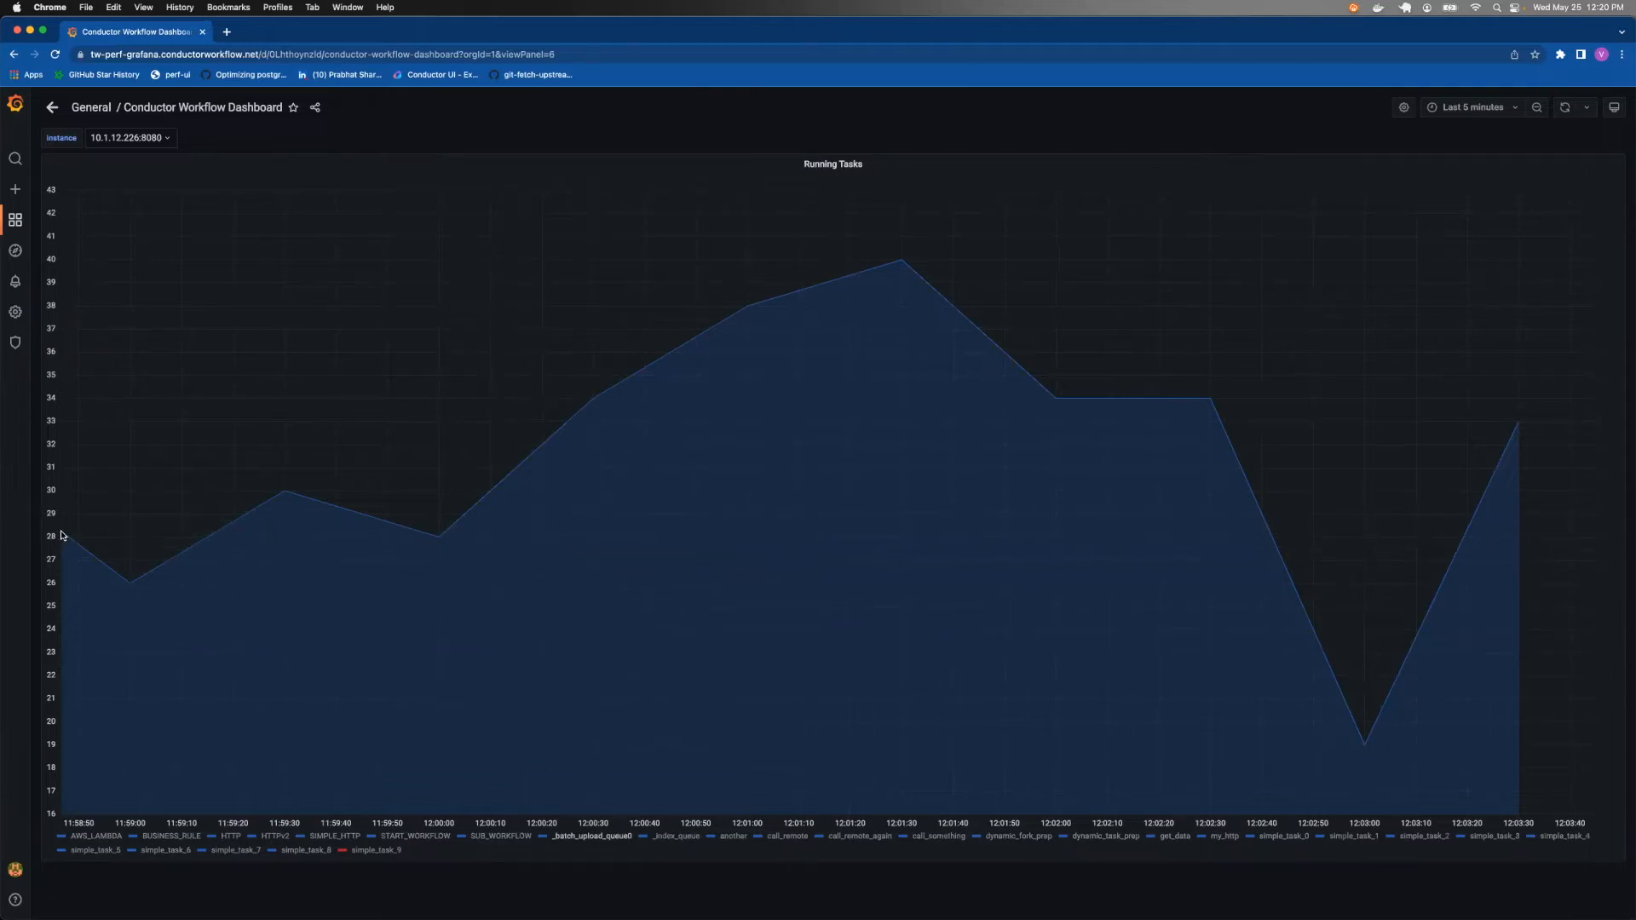
mouse_move(130, 582)
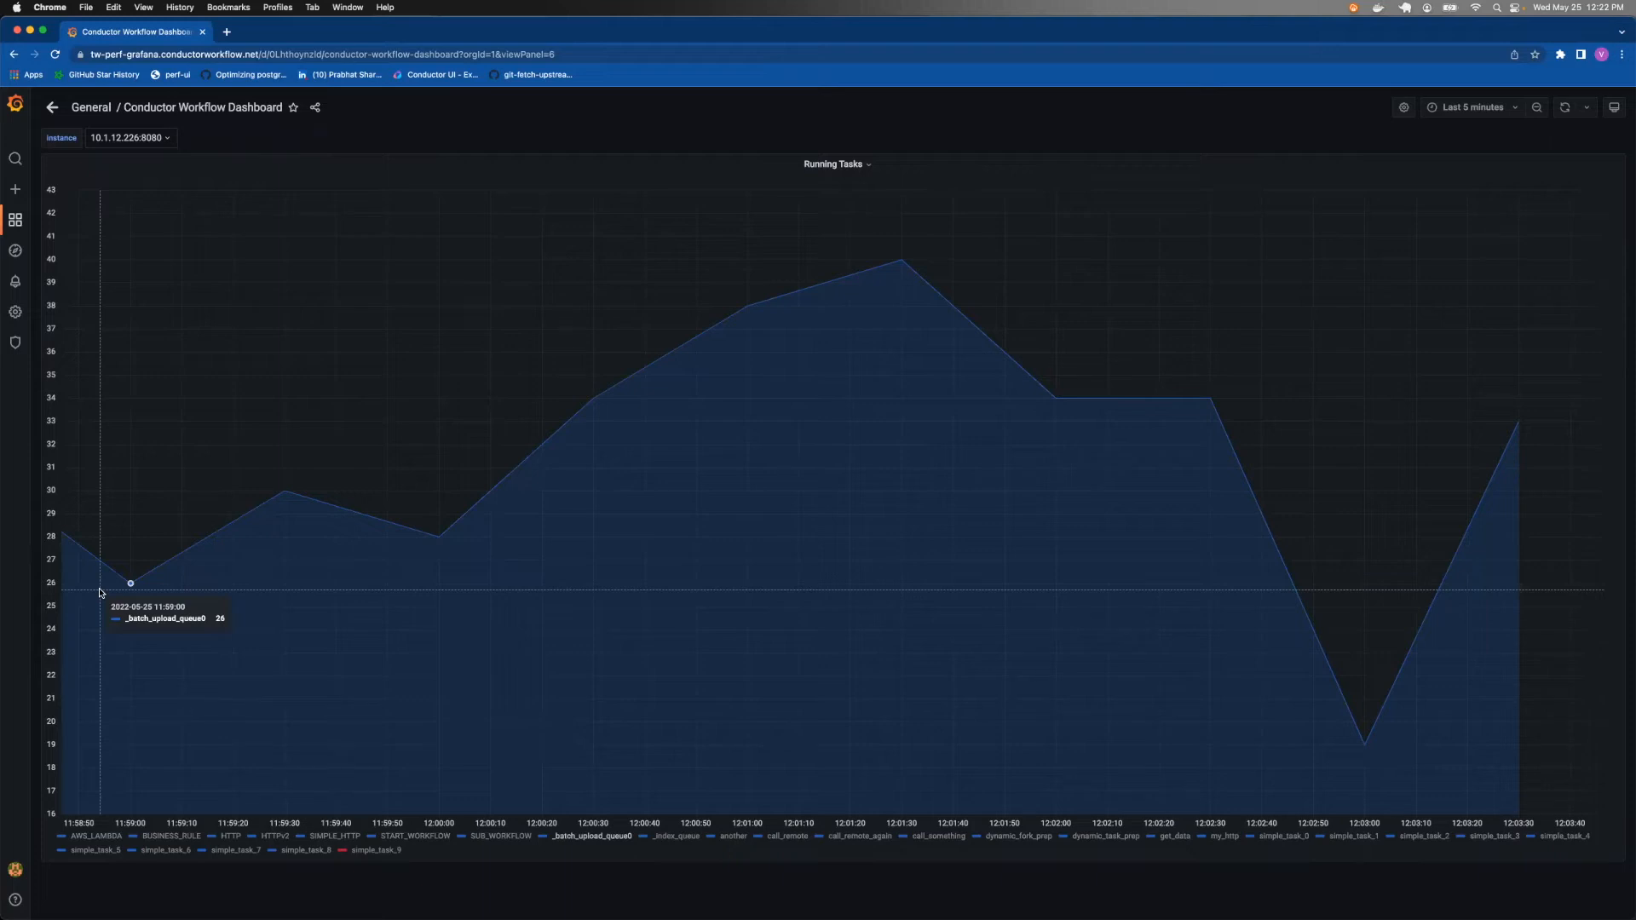
mouse_move(366, 232)
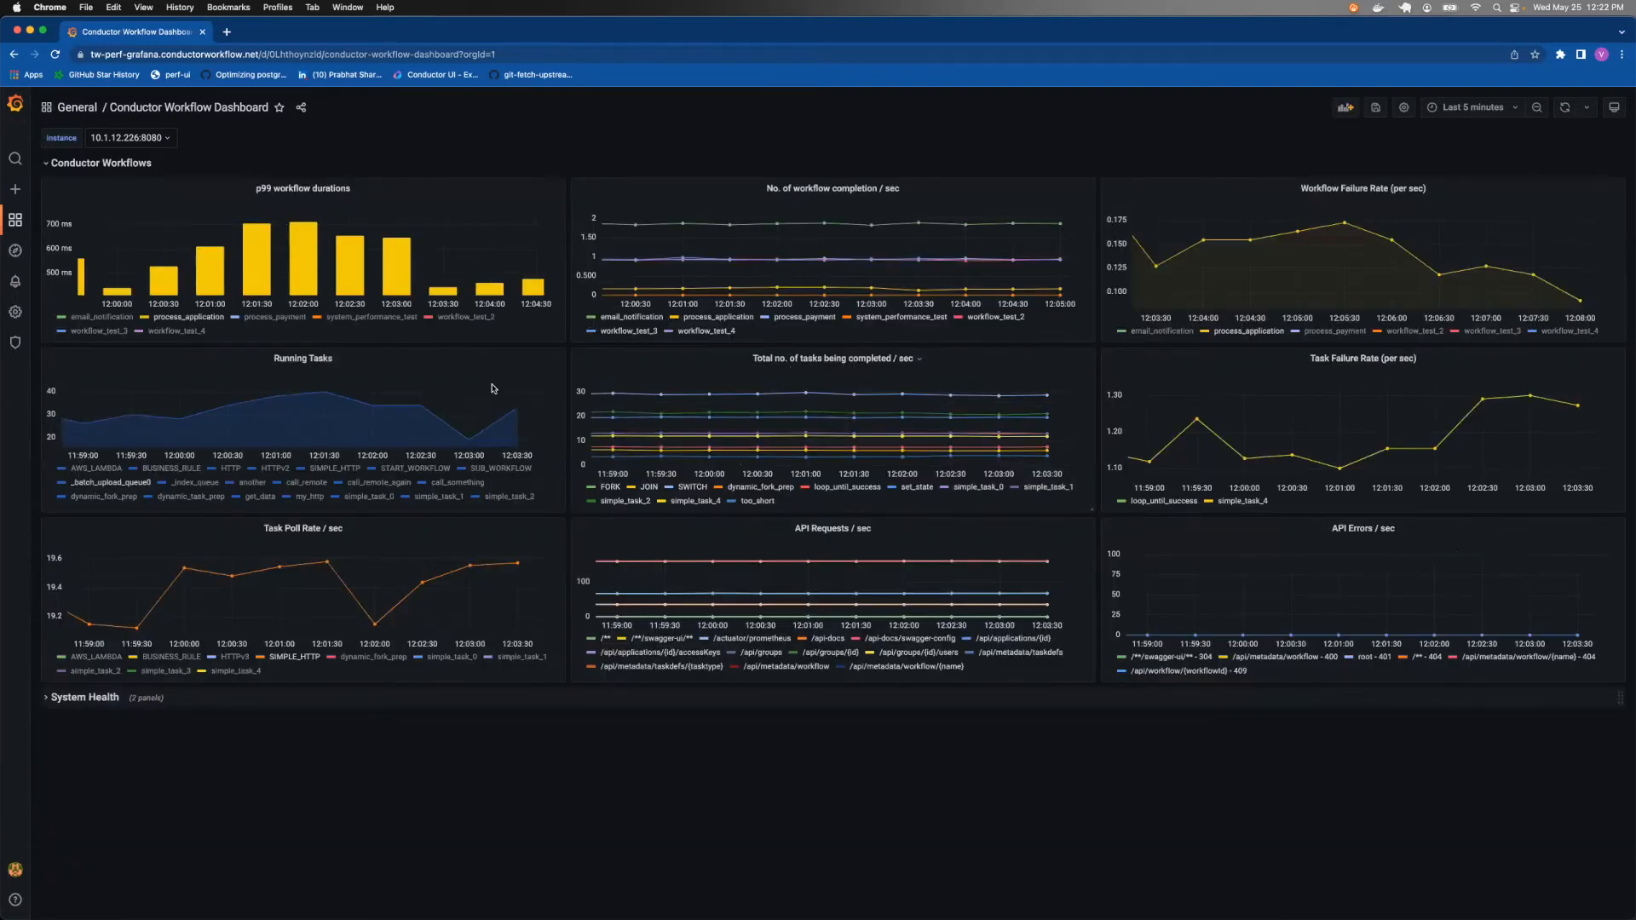
mouse_move(1386, 358)
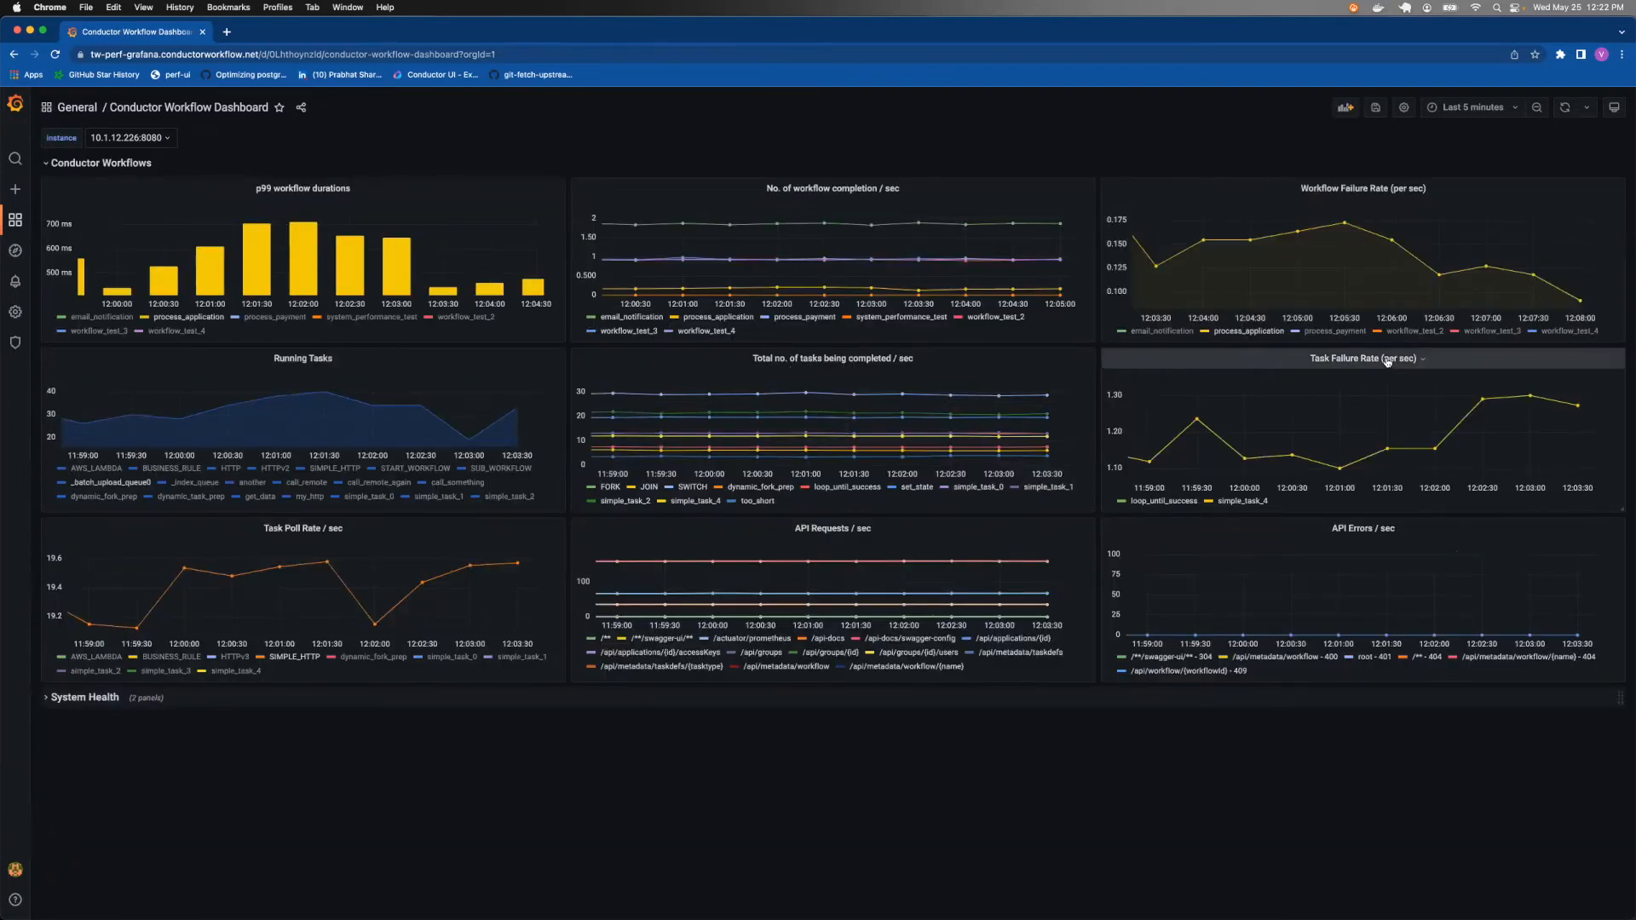
Step: View the Task Failure Rate (per sec) panel alone, then return to the grid
left_click(1422, 358)
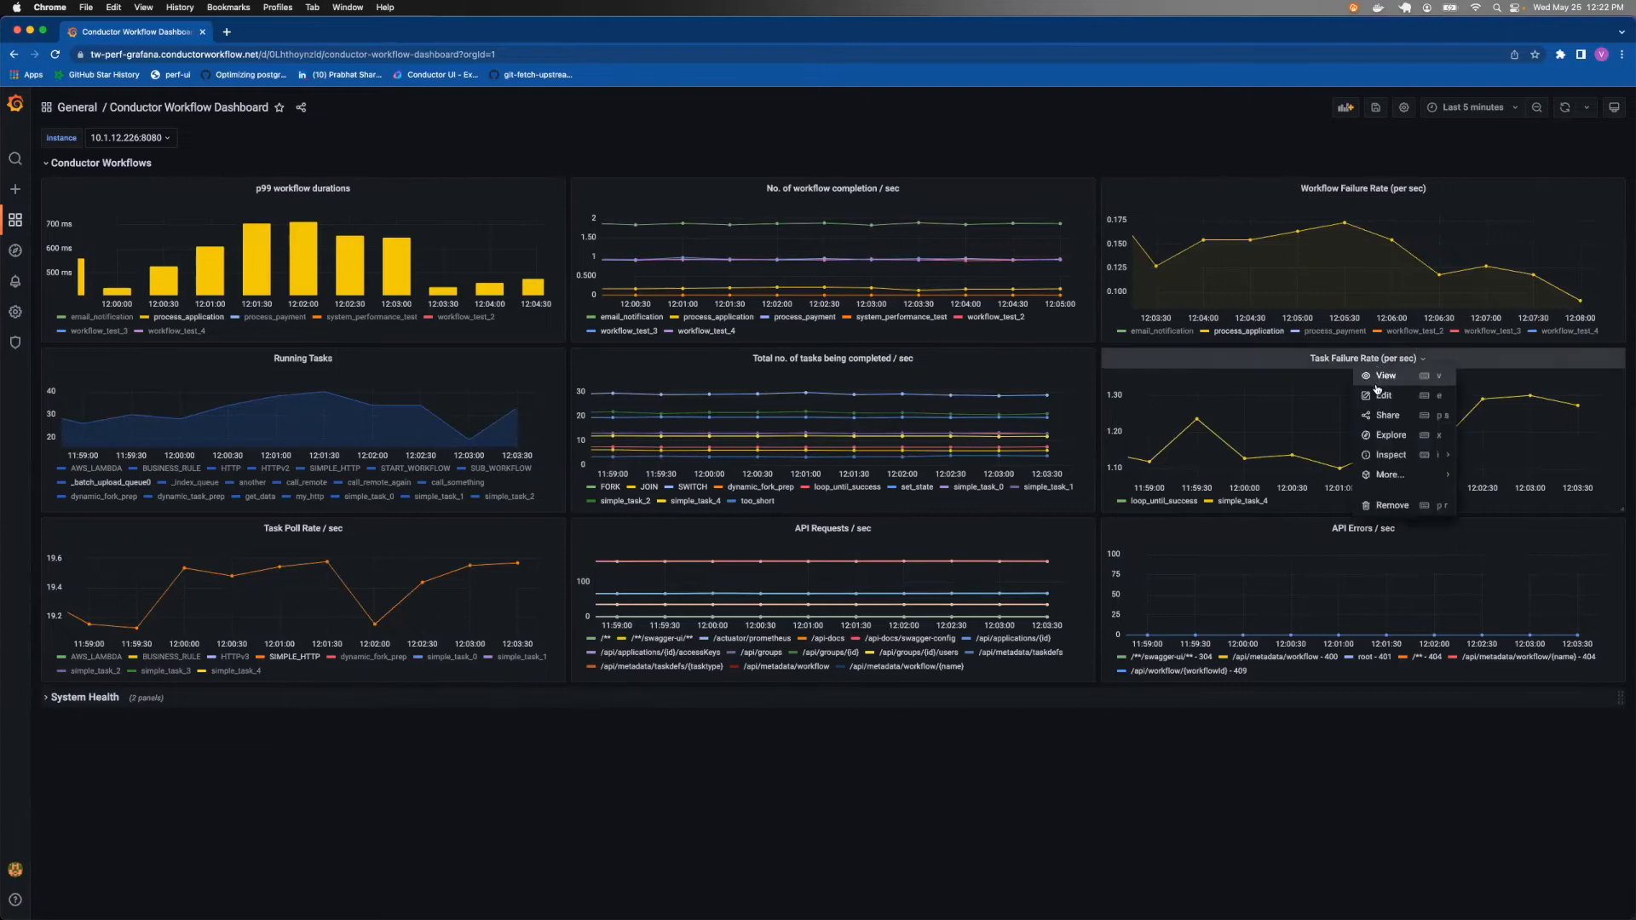
left_click(1386, 376)
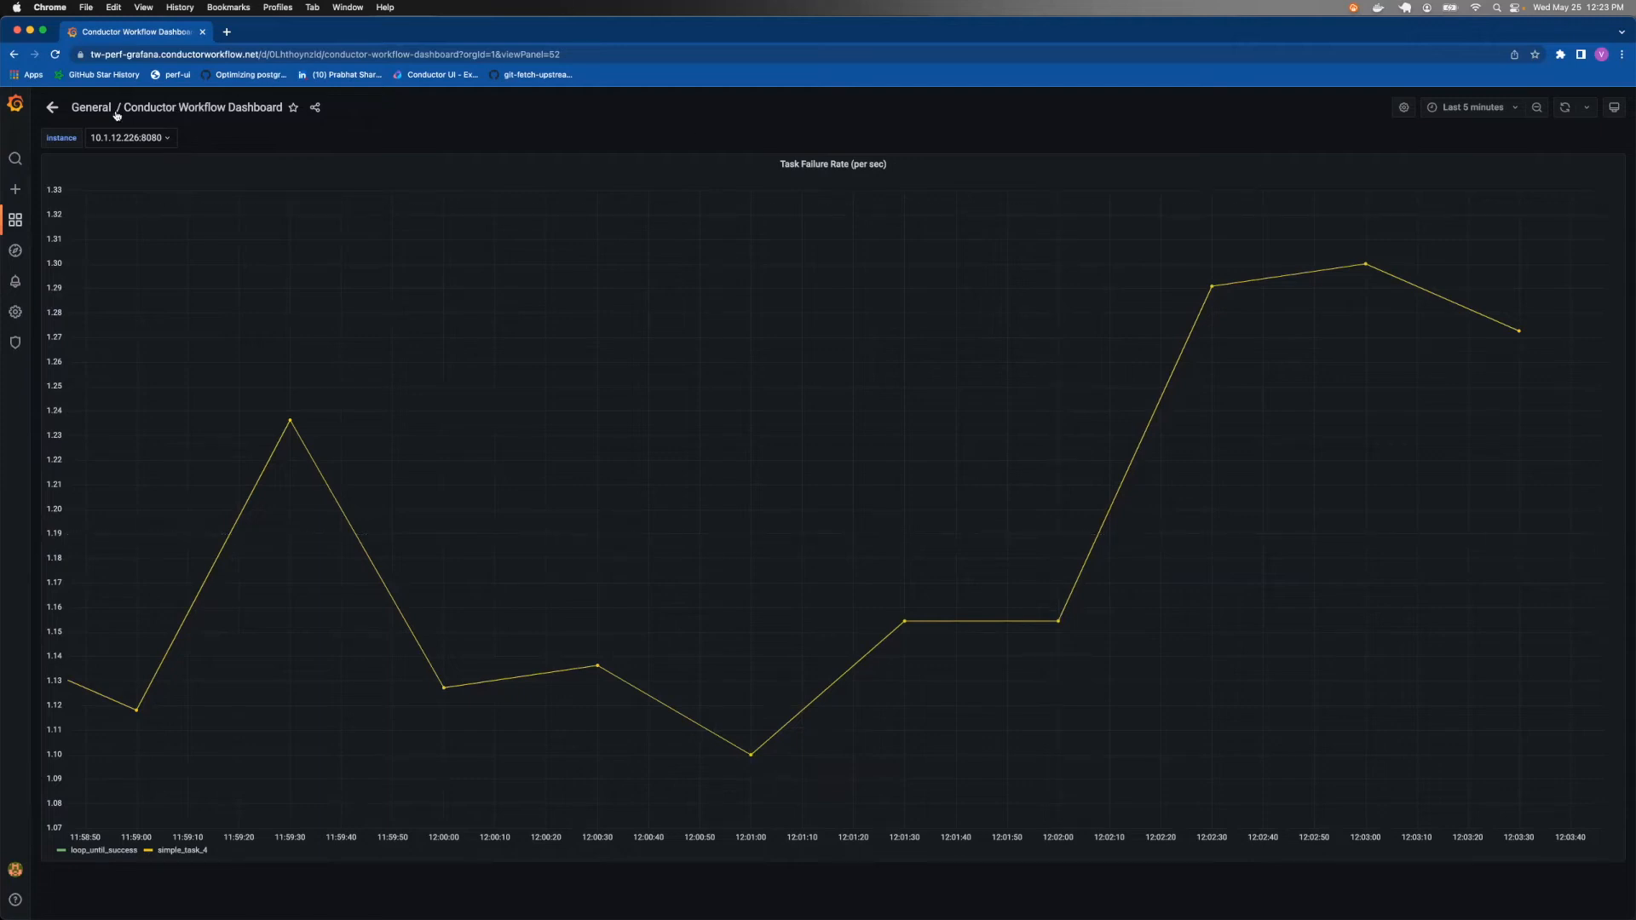
left_click(51, 107)
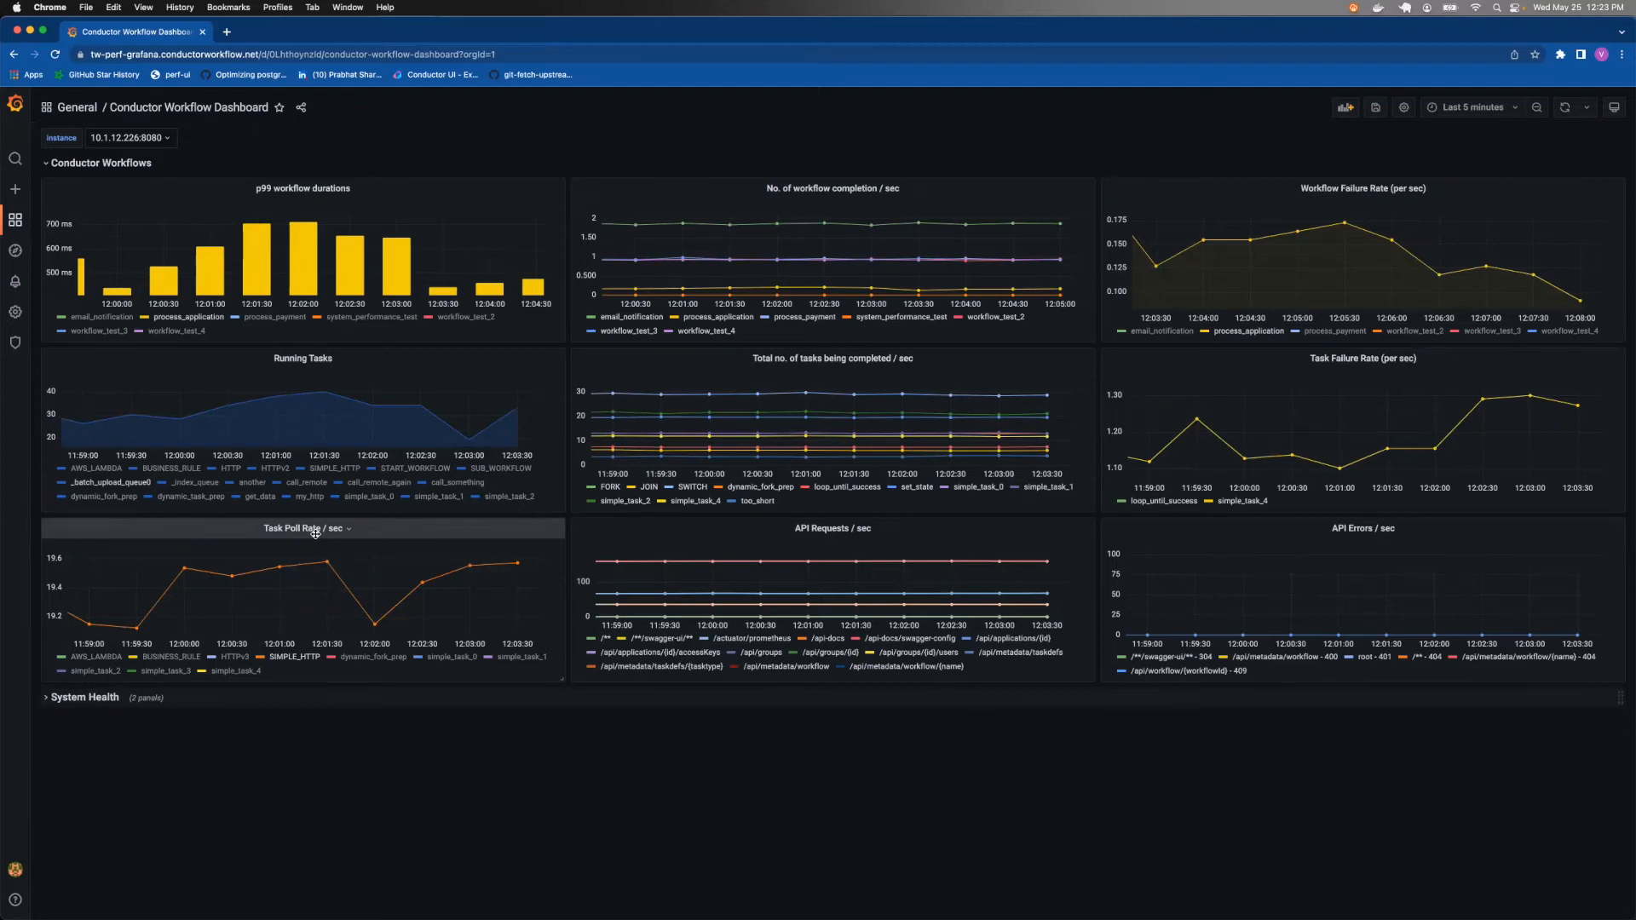
Step: View the Task Poll Rate / sec panel alone, then return to the grid
left_click(307, 528)
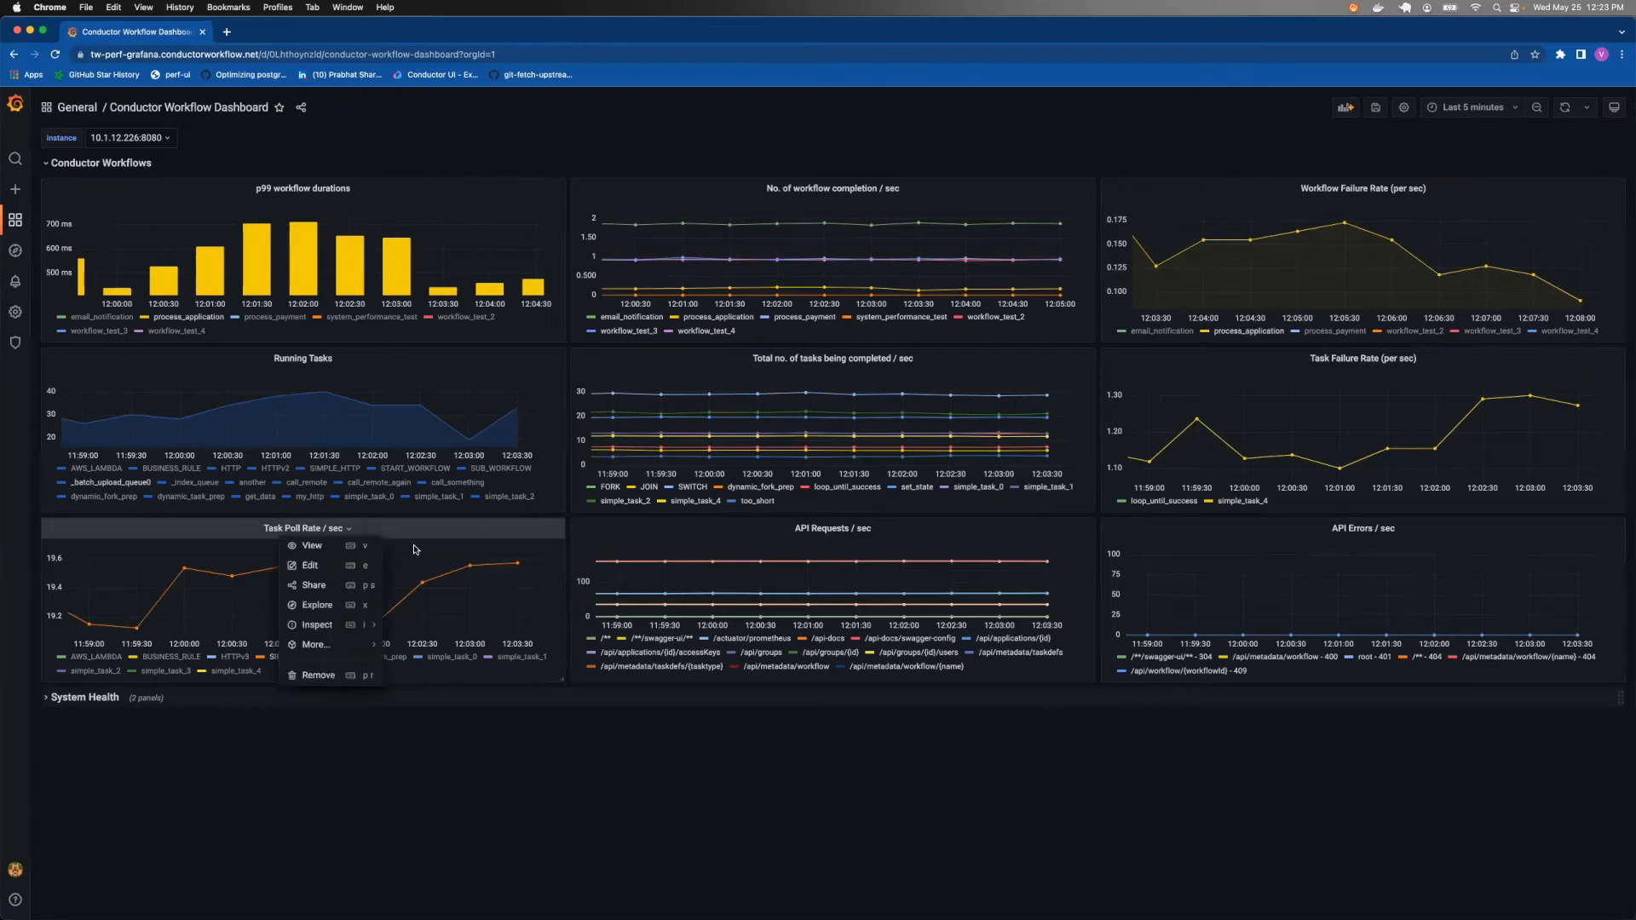
left_click(312, 545)
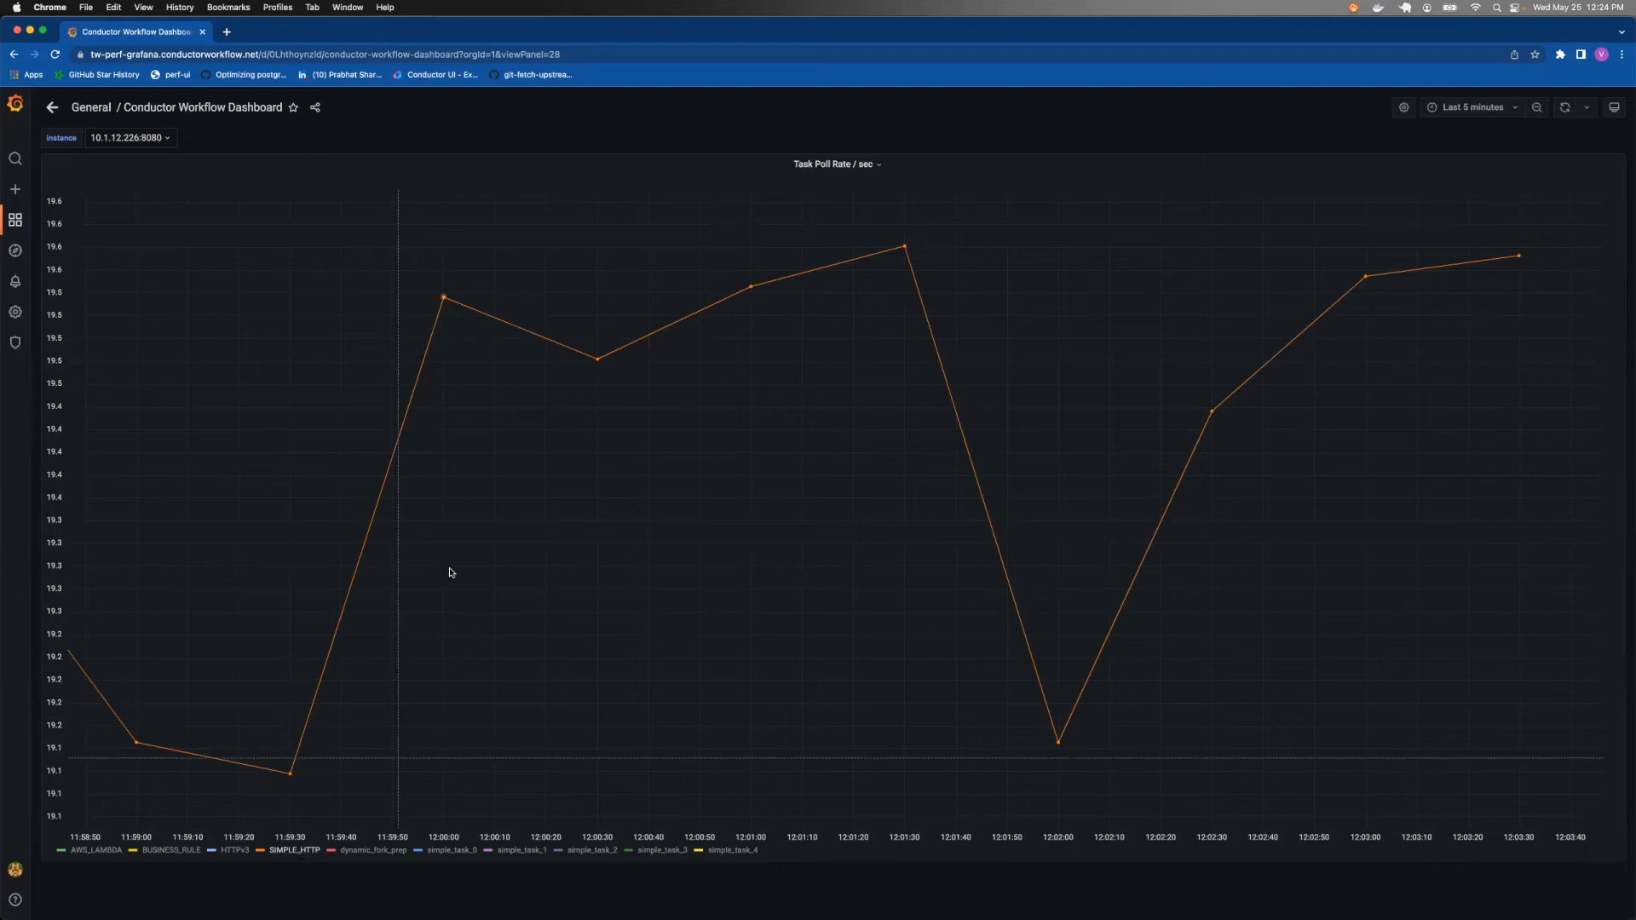
mouse_move(383, 856)
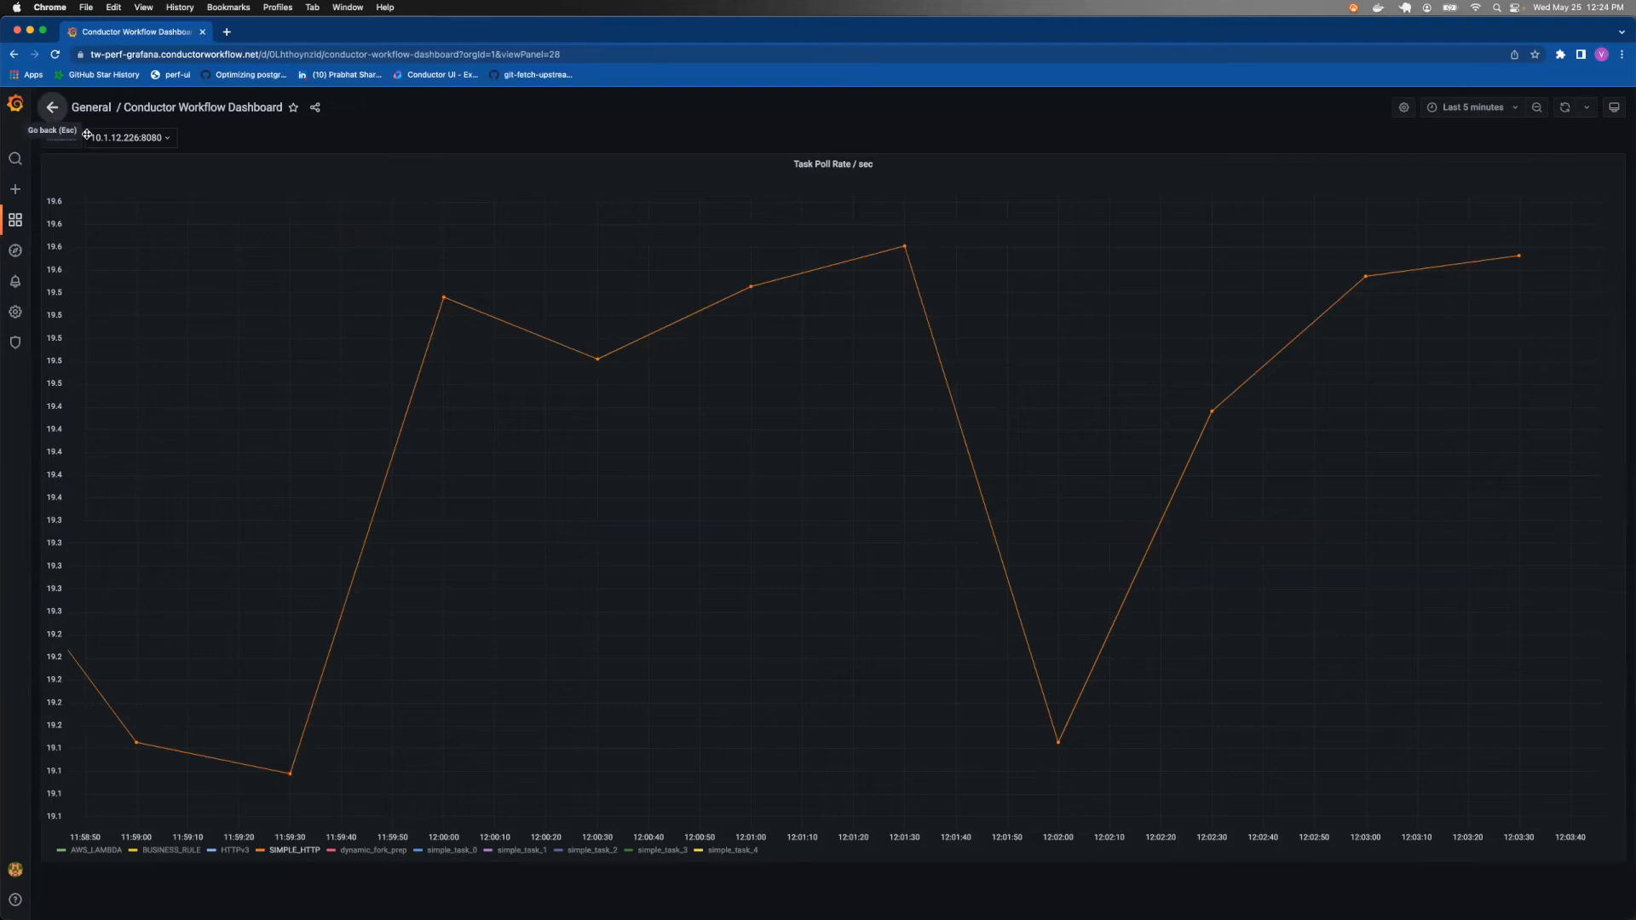
left_click(51, 107)
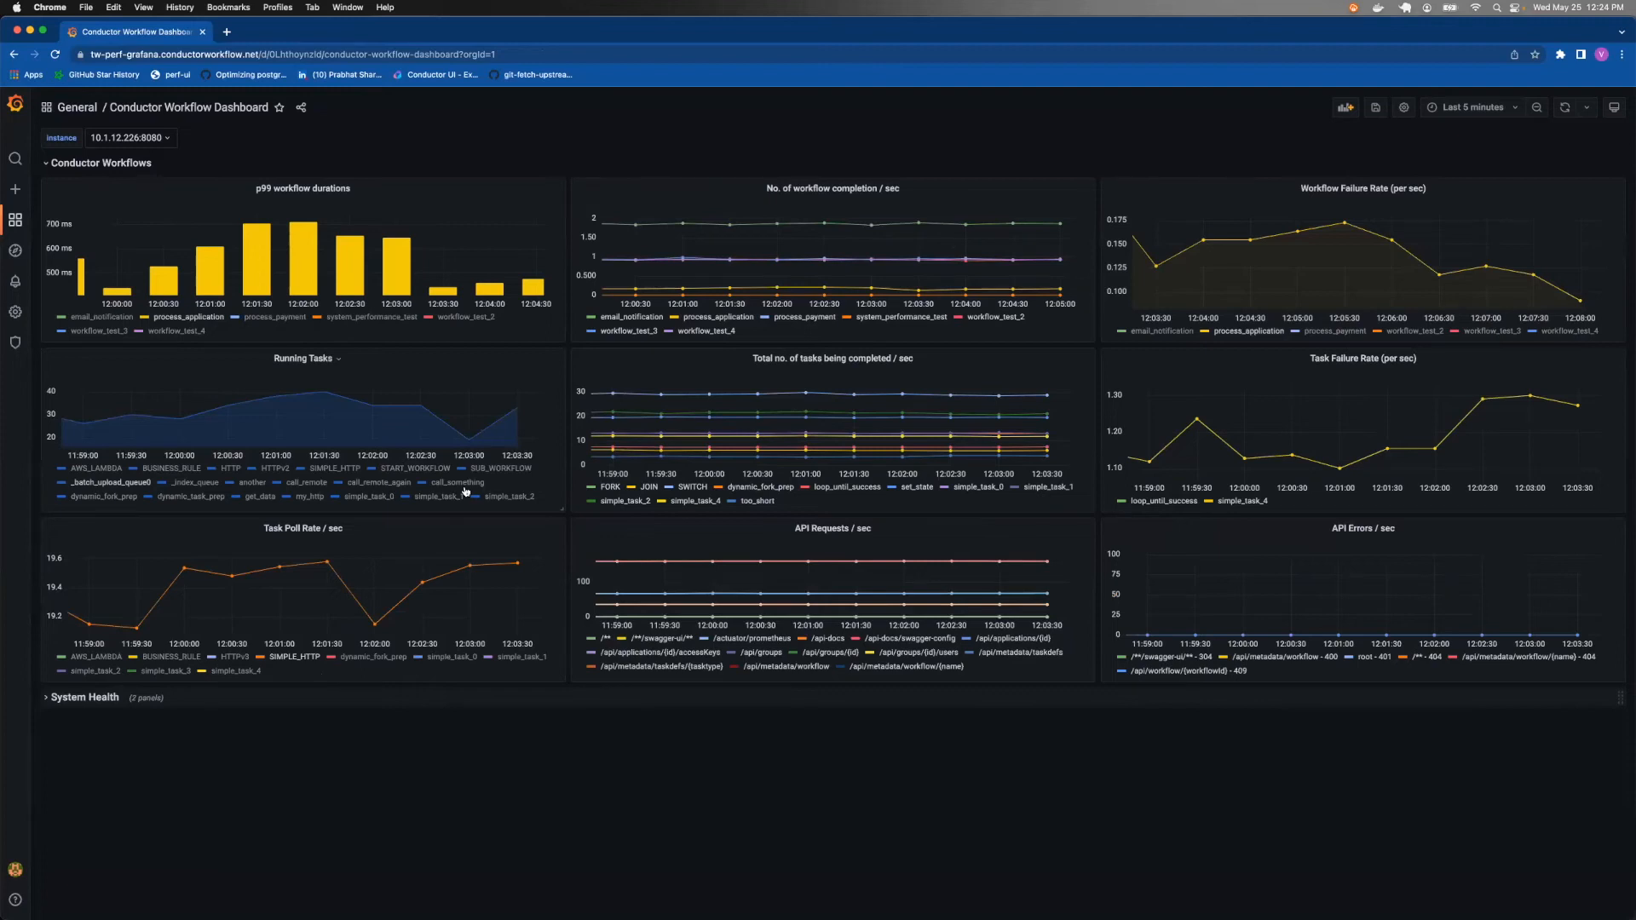
mouse_move(833, 528)
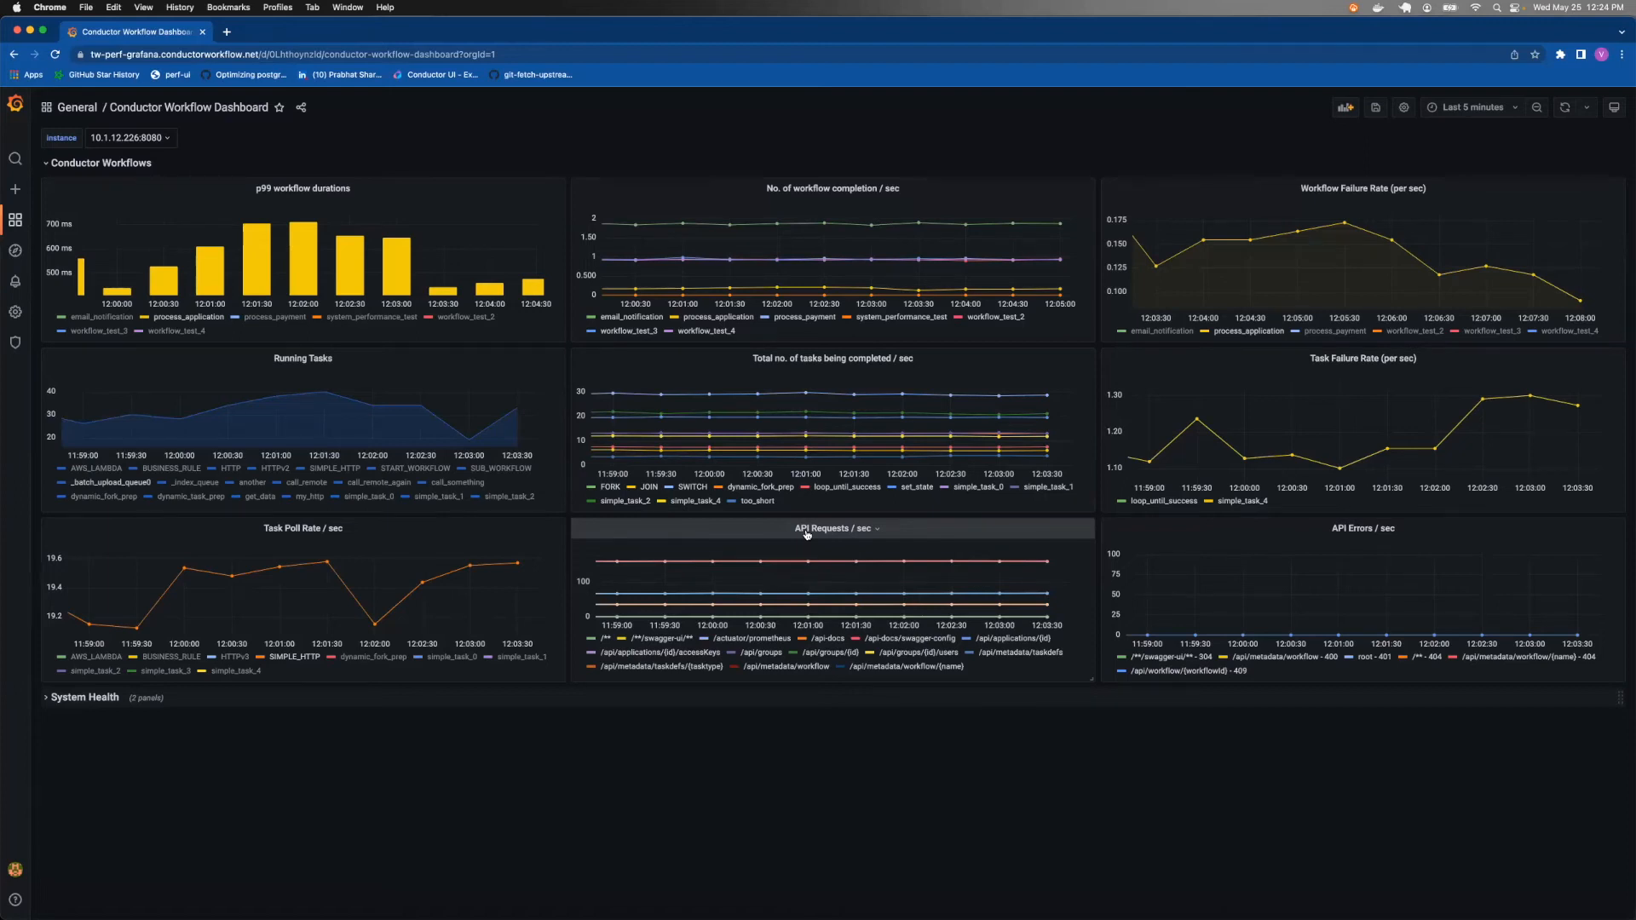
mouse_move(777, 539)
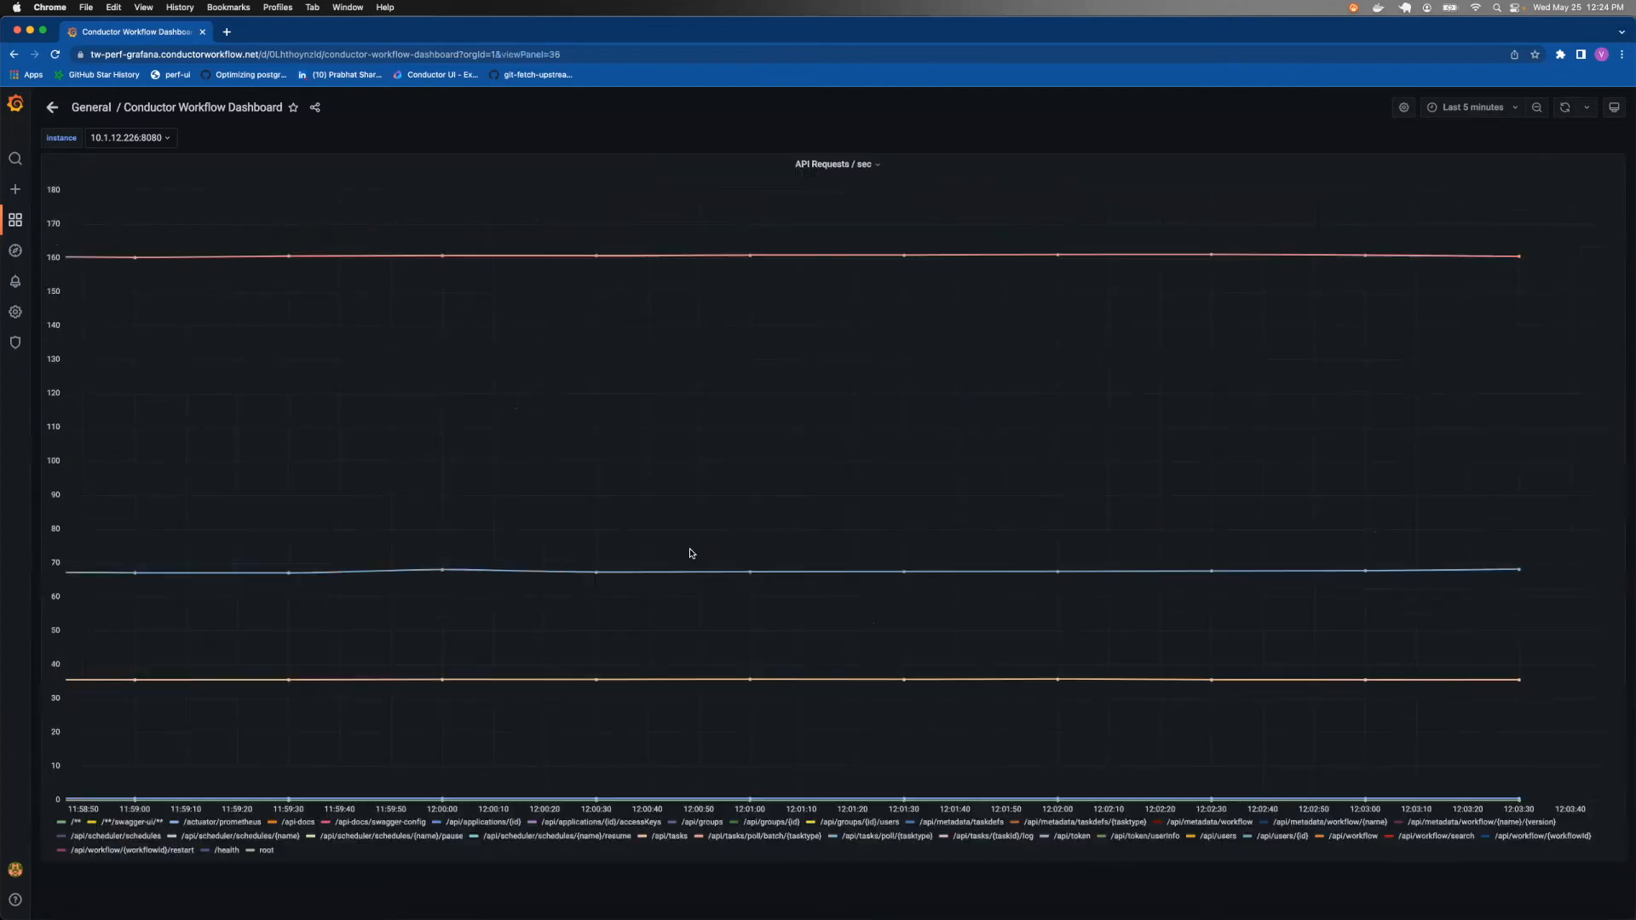
mouse_move(557, 846)
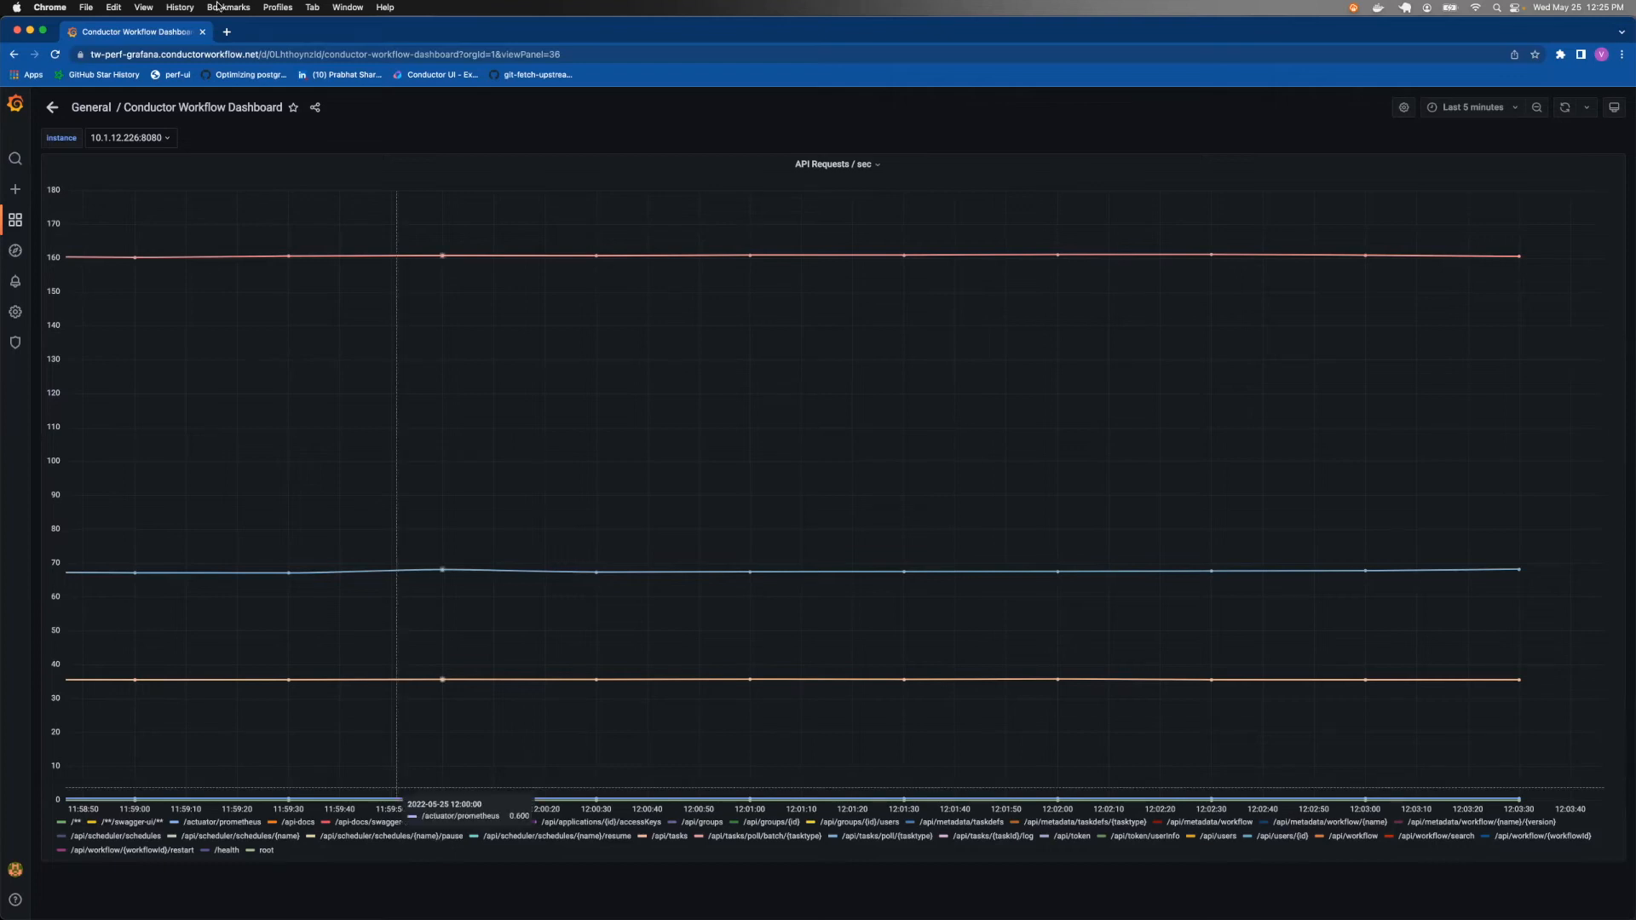
Step: Leave the API Requests / sec view and return to the dashboard grid
left_click(51, 108)
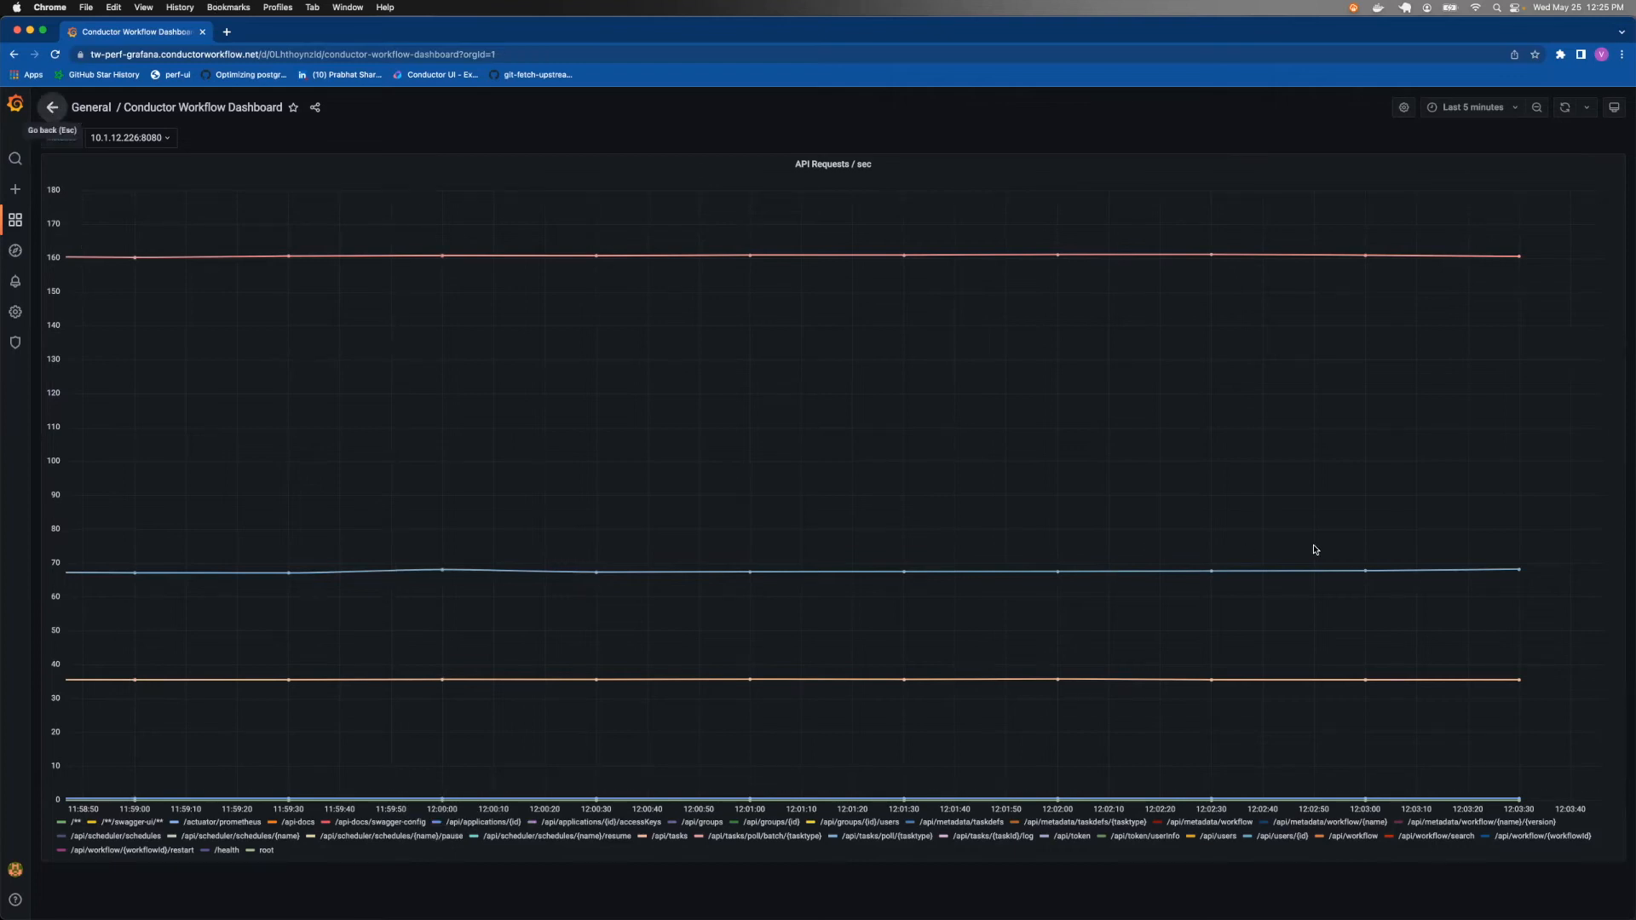
left_click(51, 106)
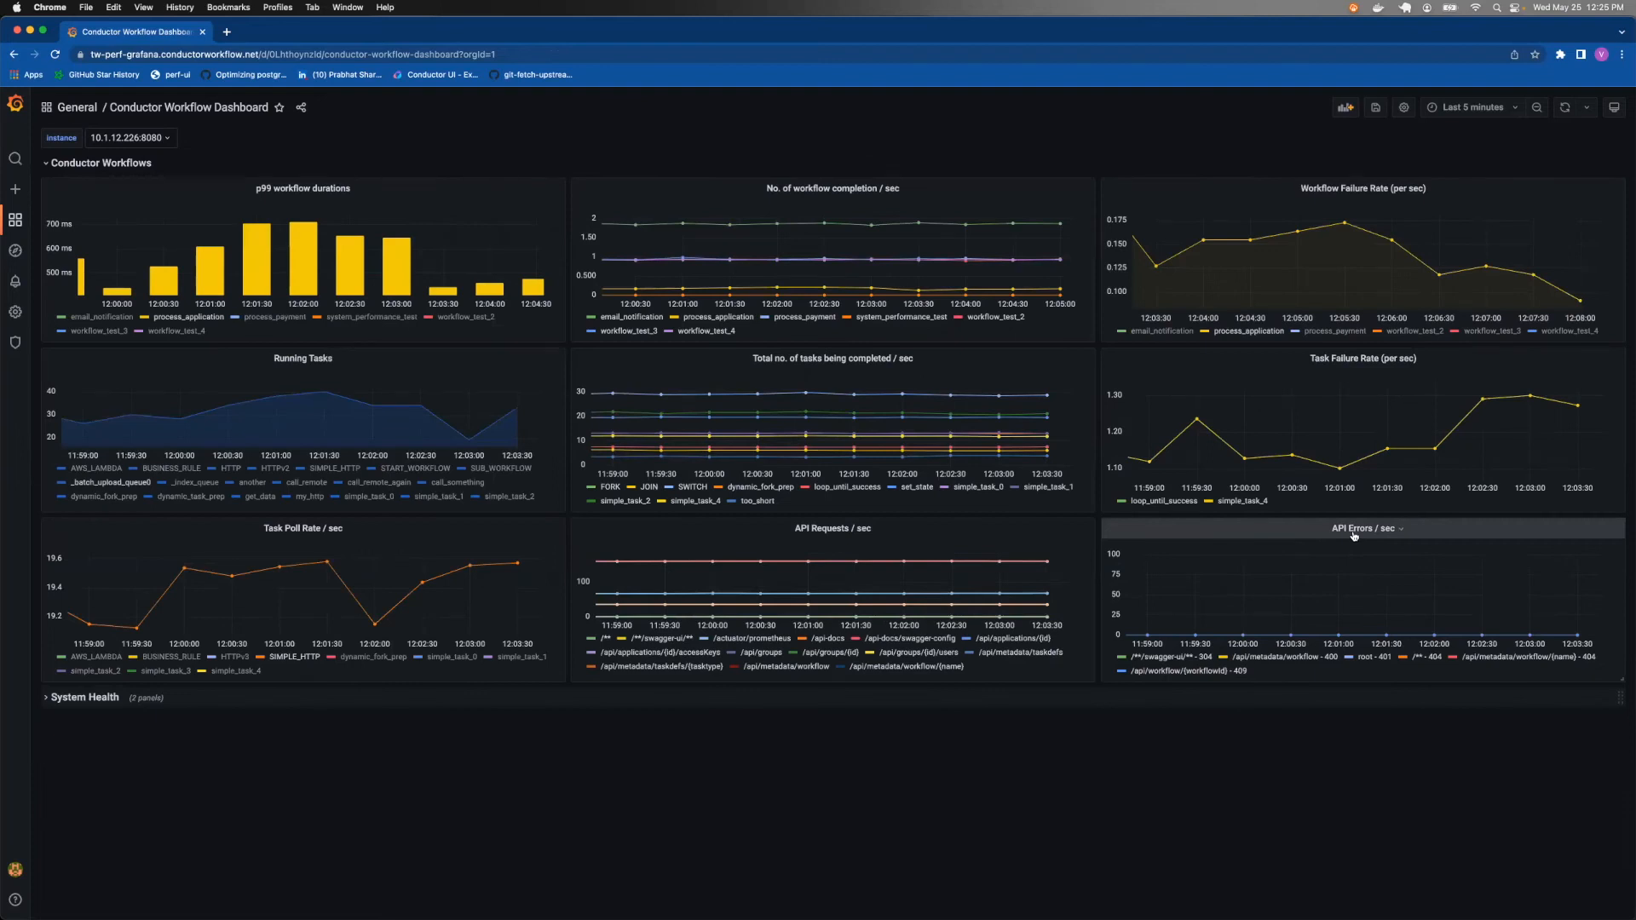